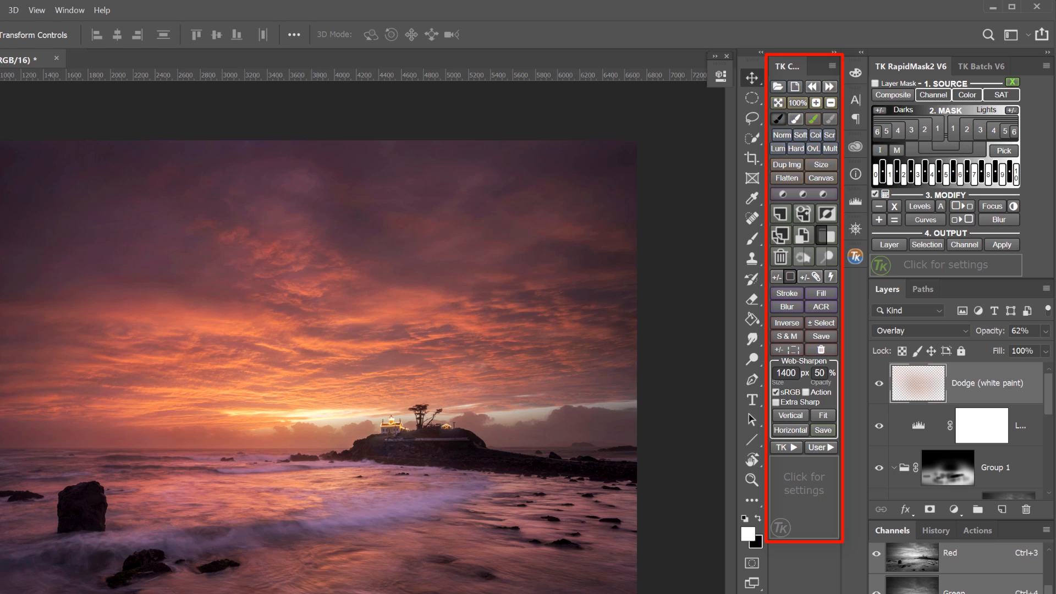
mouse_move(855, 398)
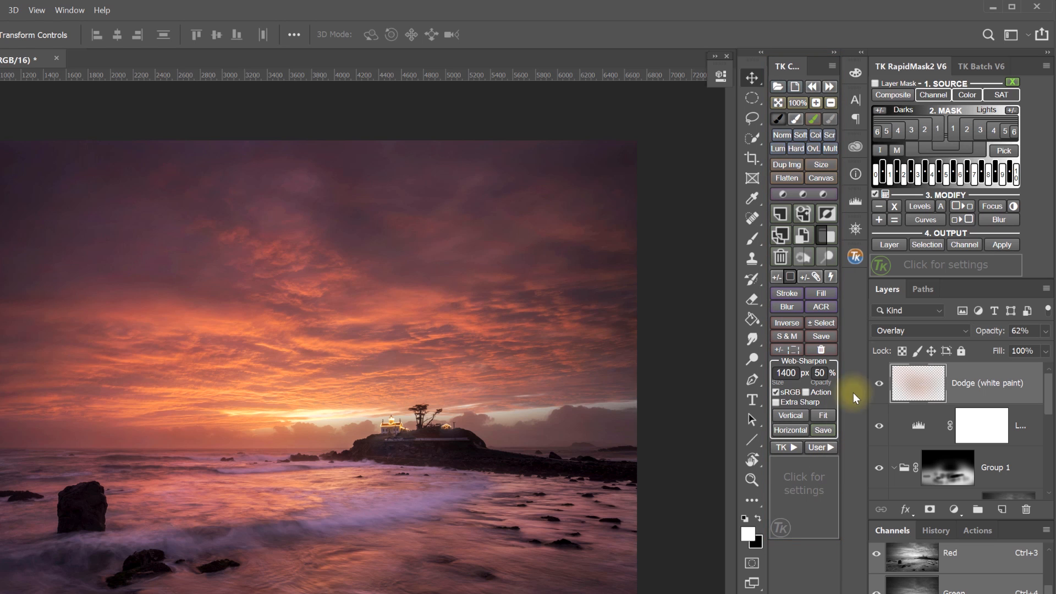
mouse_move(812, 197)
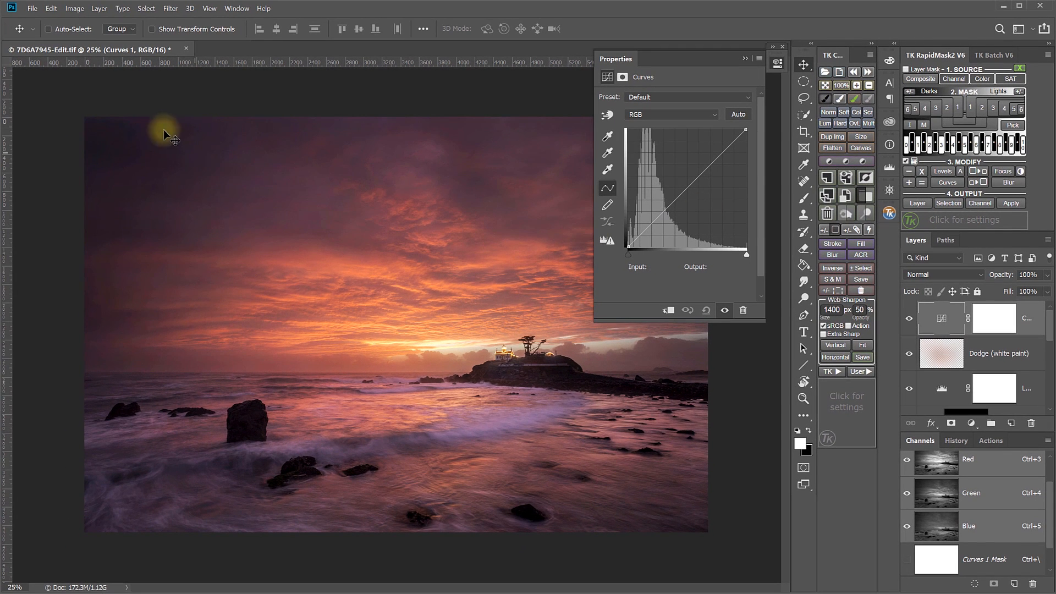
click(98, 8)
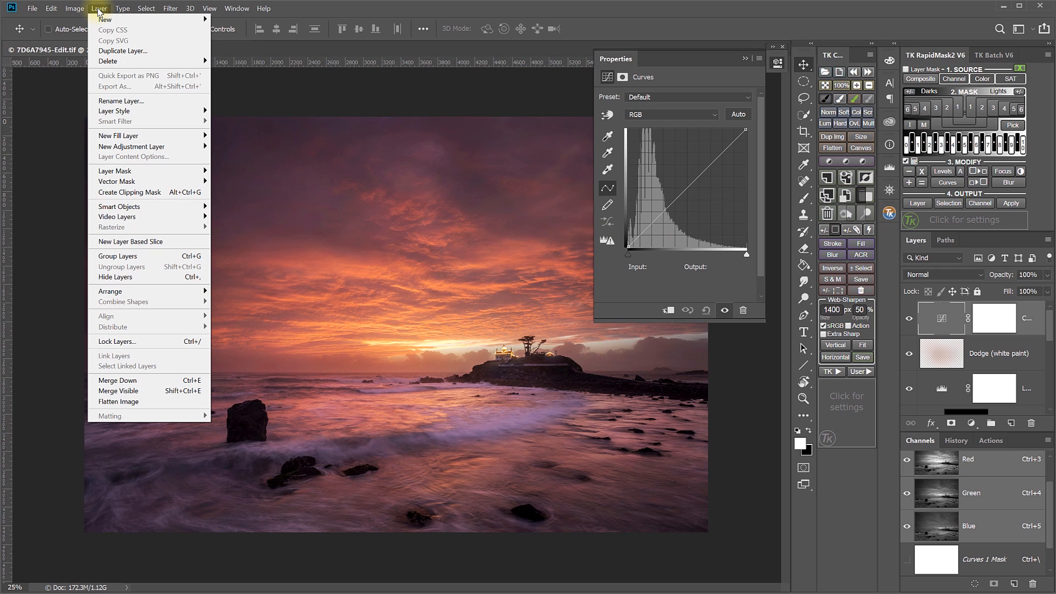
mouse_move(120, 138)
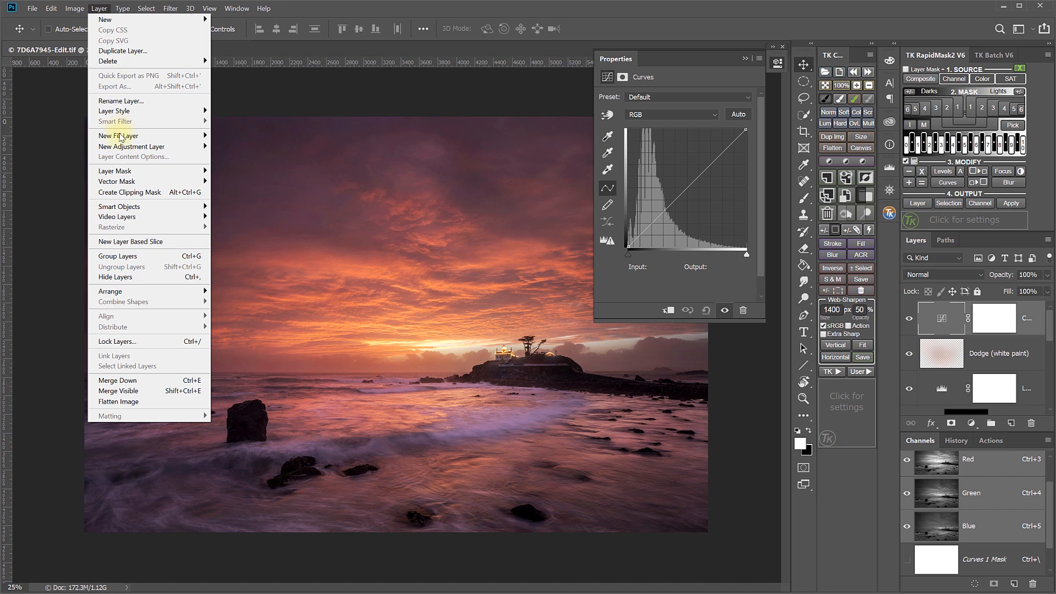
mouse_move(132, 147)
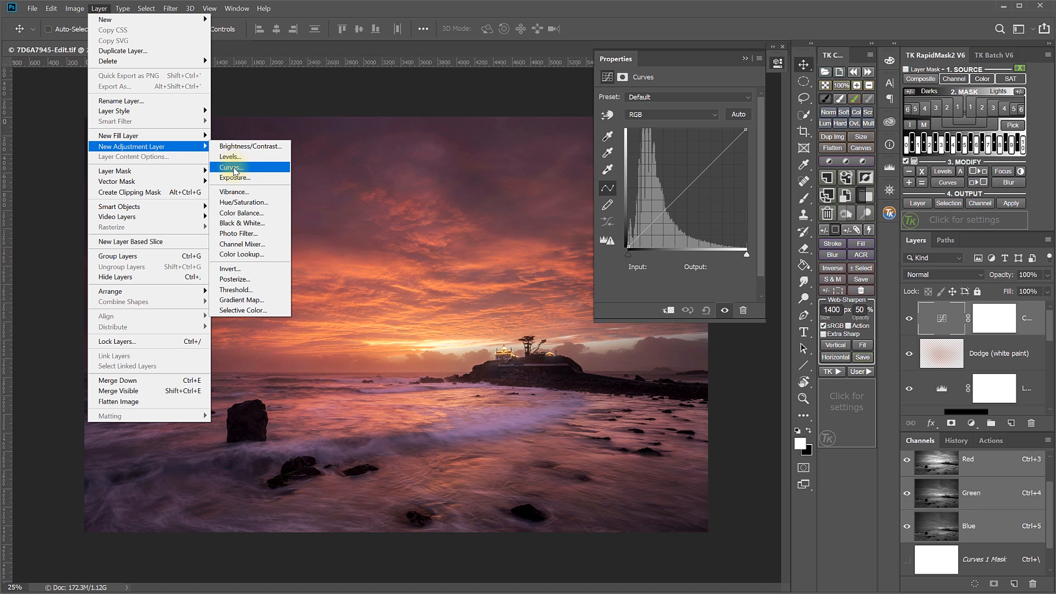
click(232, 167)
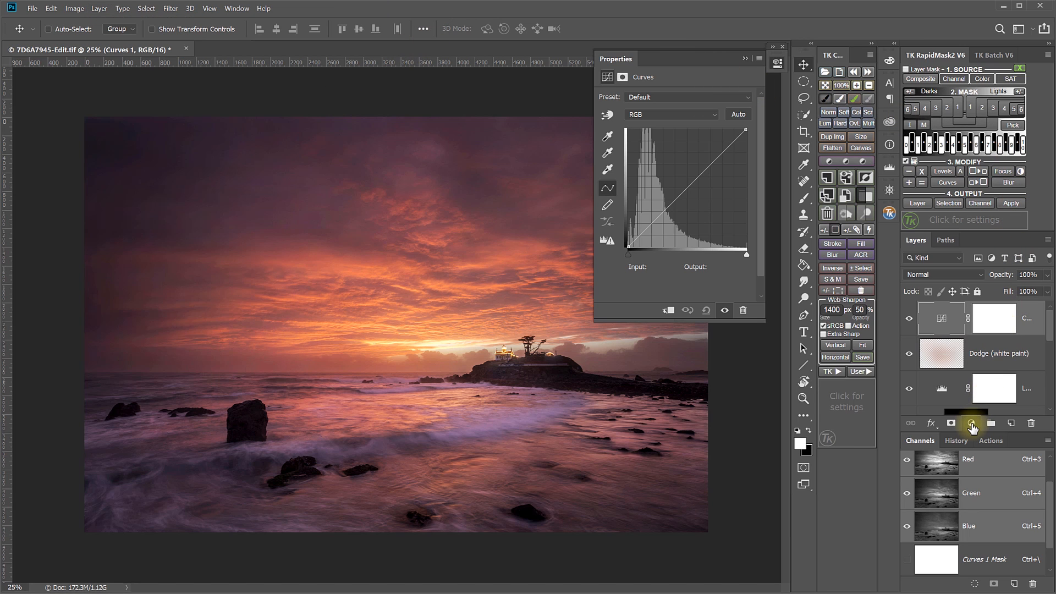
click(971, 423)
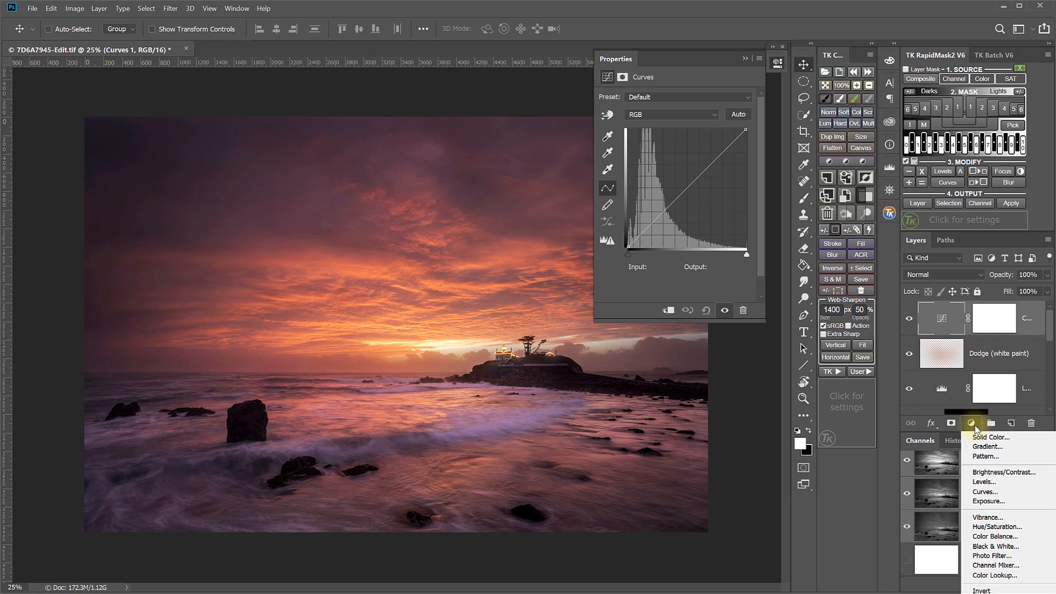
mouse_move(879, 509)
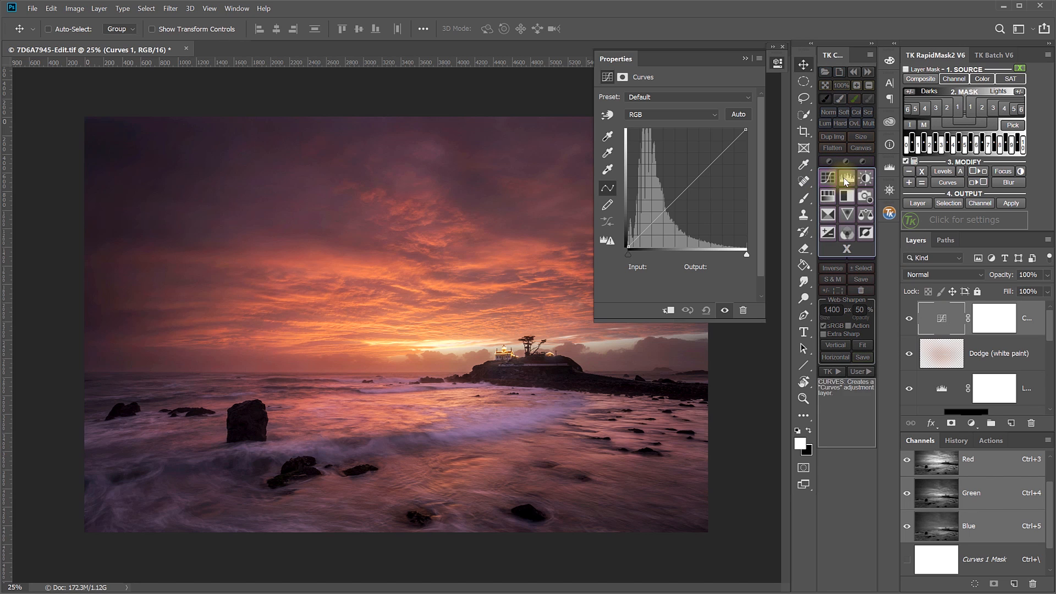
mouse_move(830, 182)
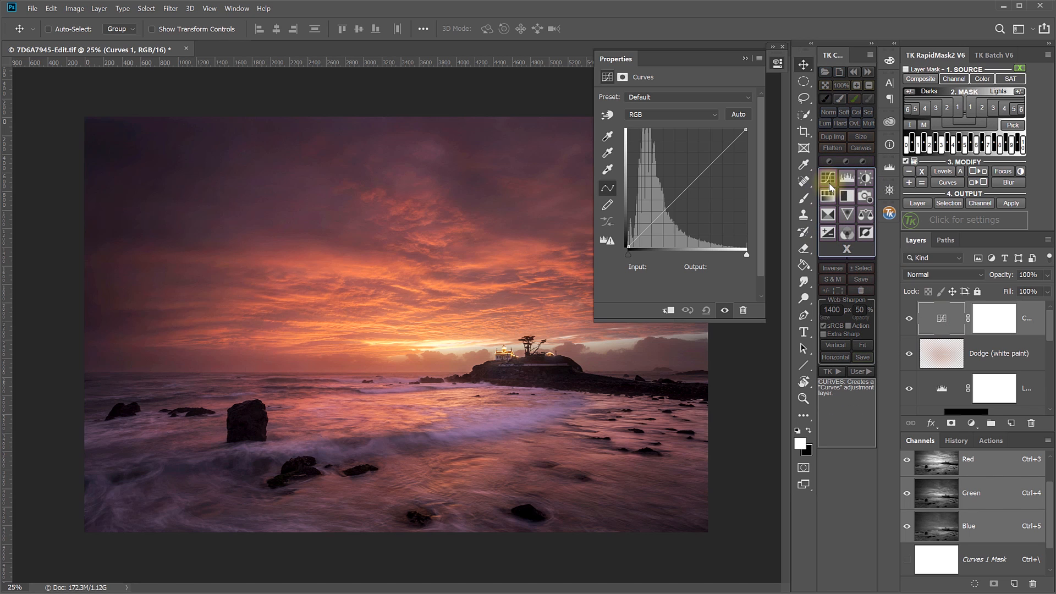
mouse_move(866, 178)
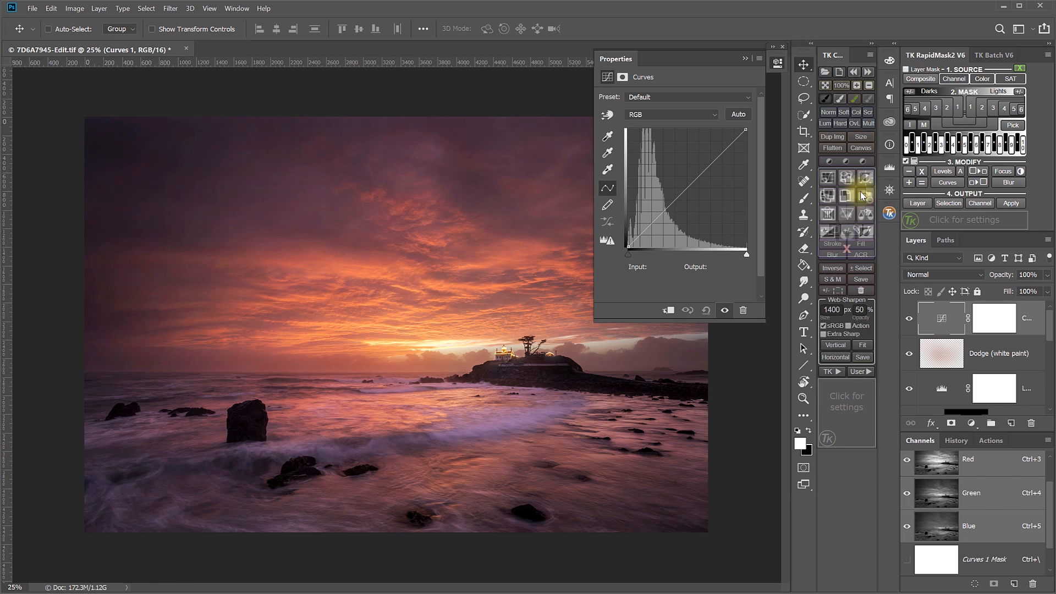
mouse_move(860, 279)
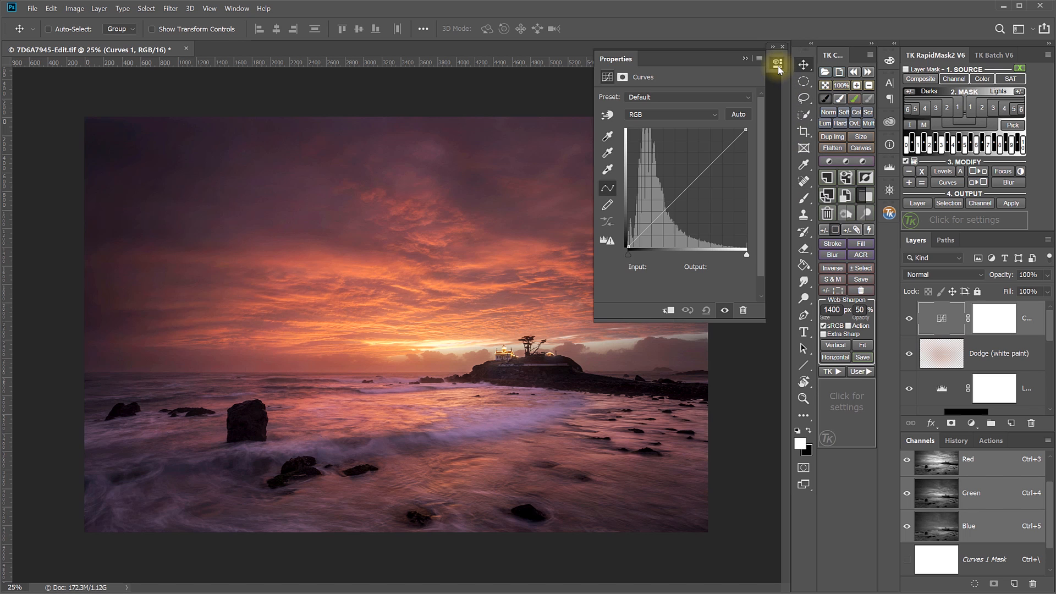
Close the Curves Properties panel, leaving Curves 1 unchanged atop the stack.
click(782, 46)
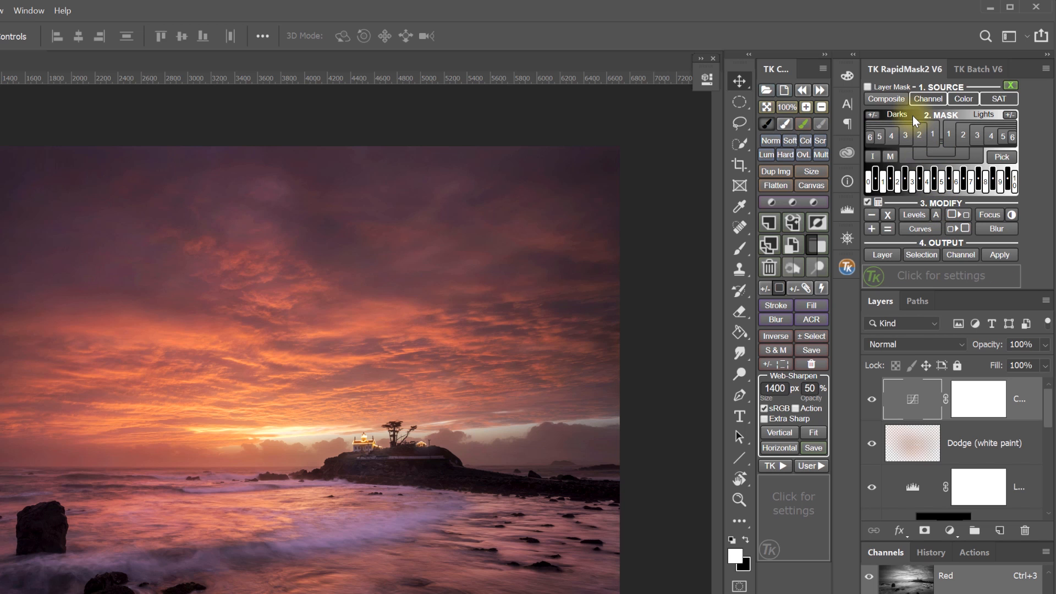
mouse_move(885, 99)
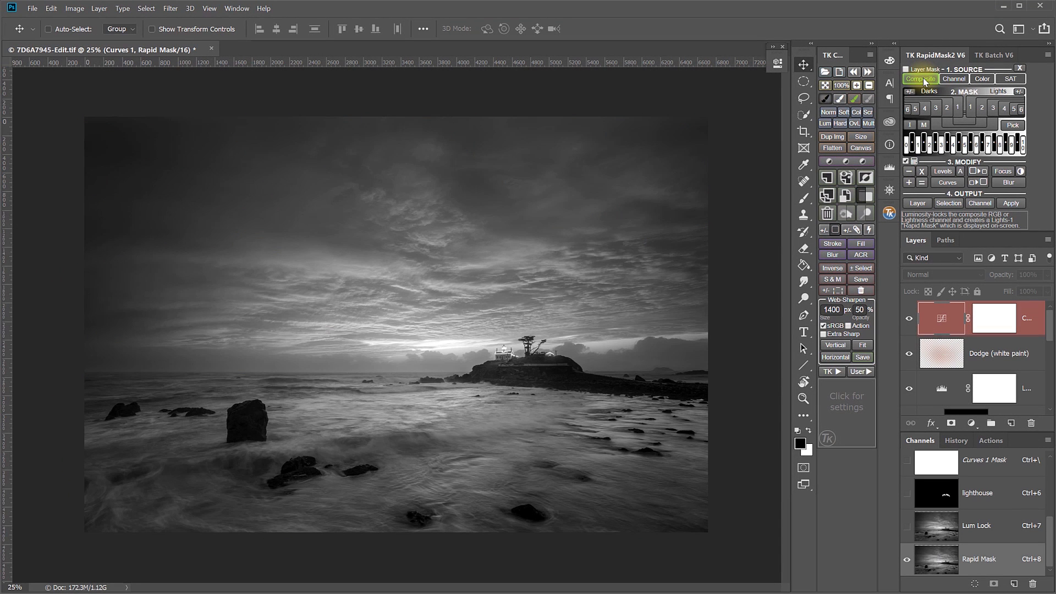
click(978, 525)
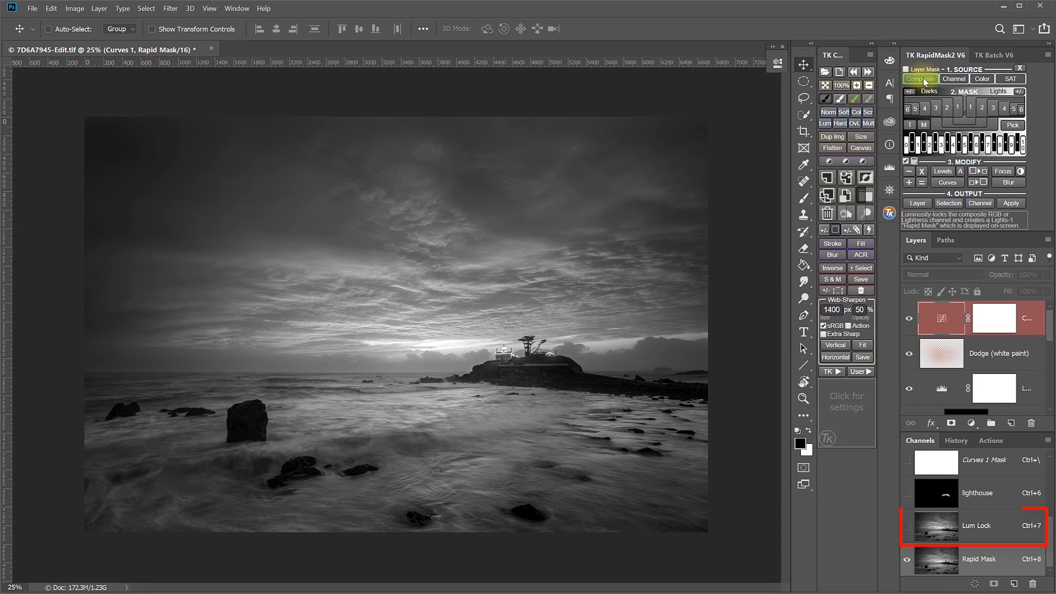
click(924, 108)
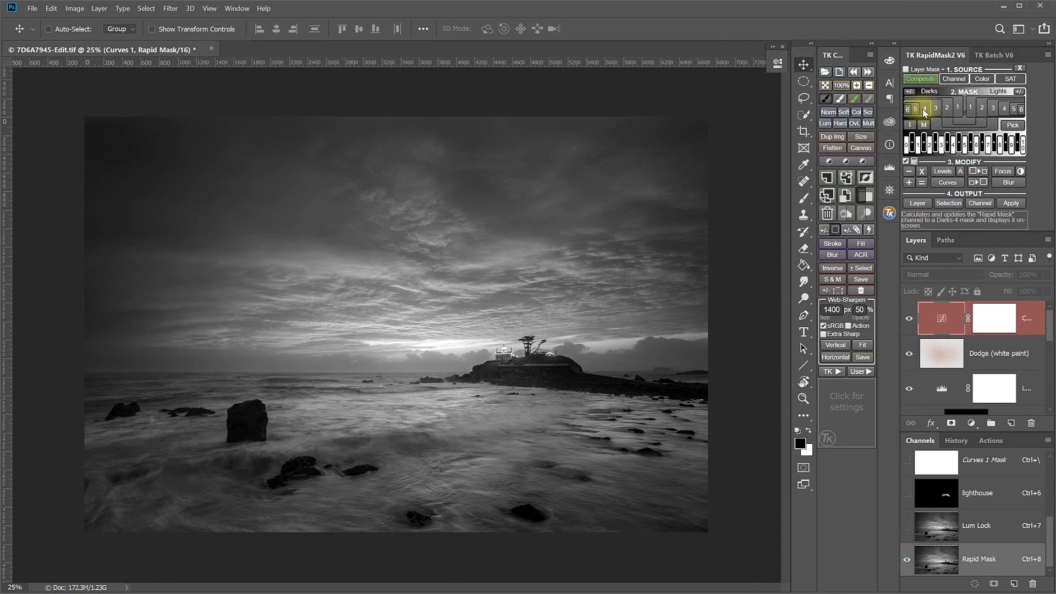
click(934, 144)
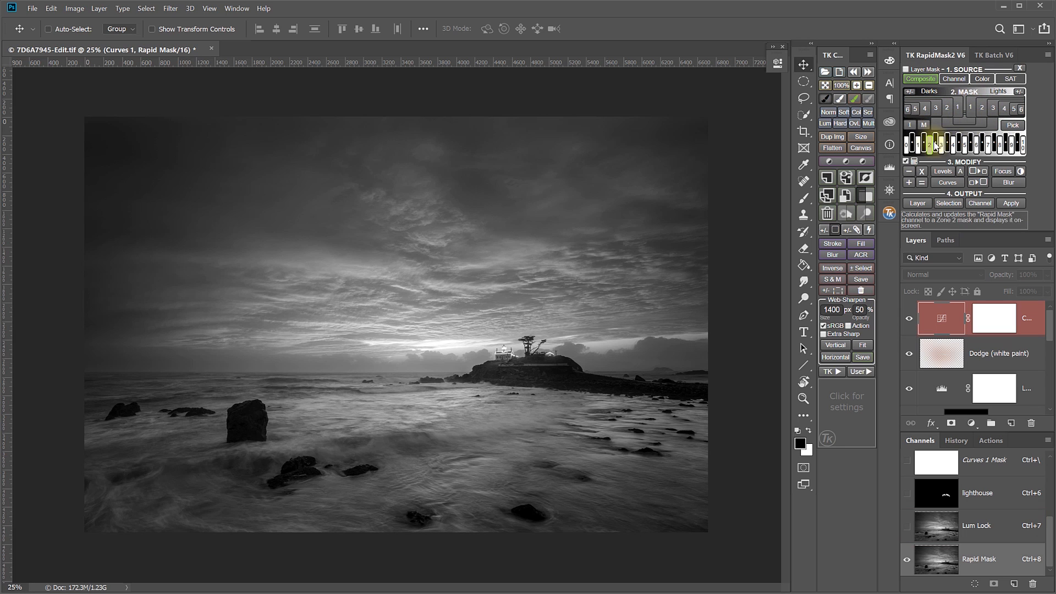
click(1000, 143)
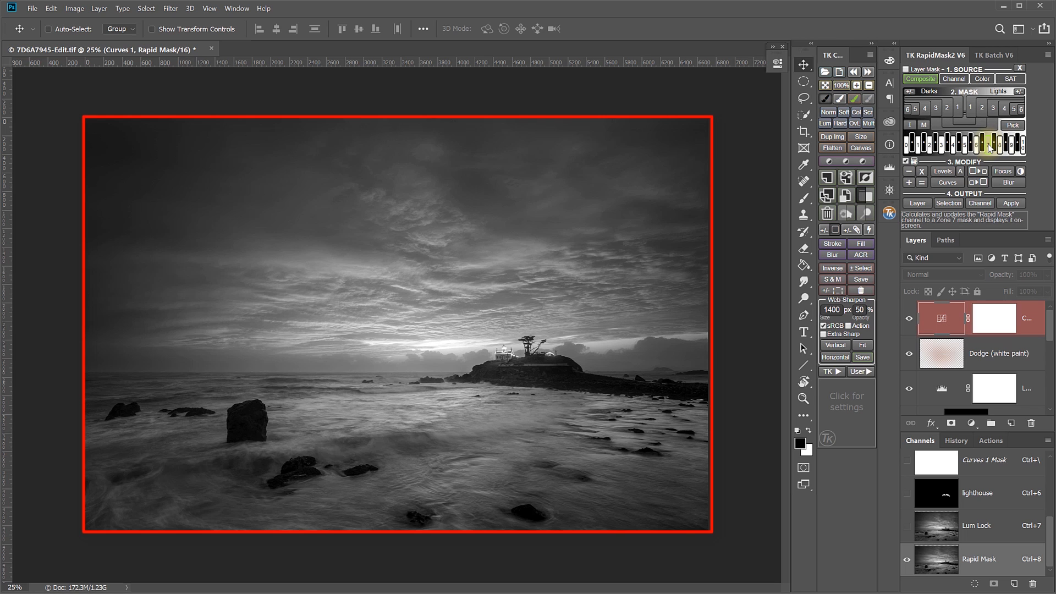
click(978, 108)
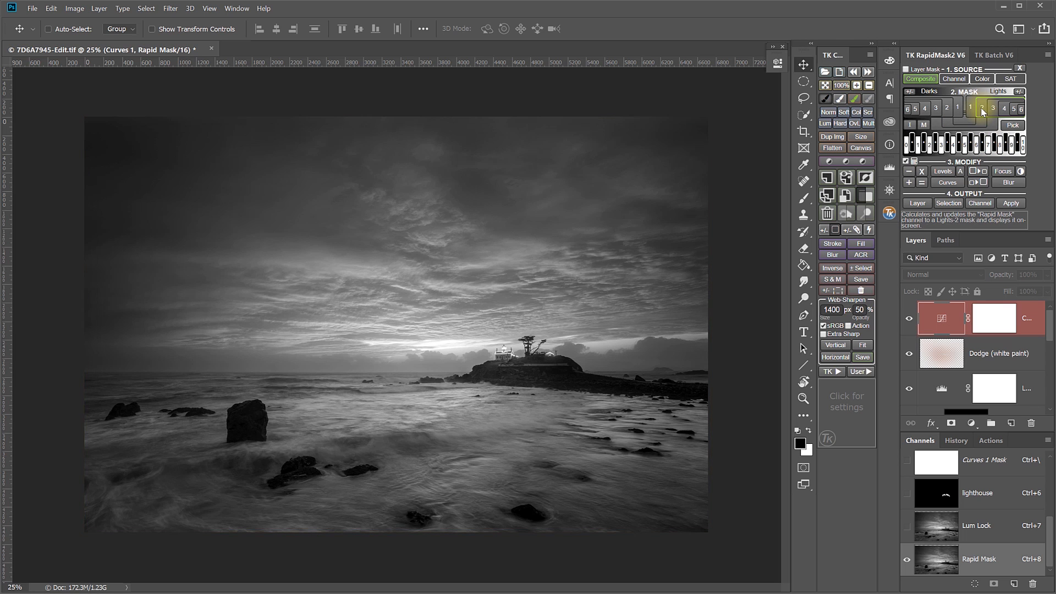
click(1003, 107)
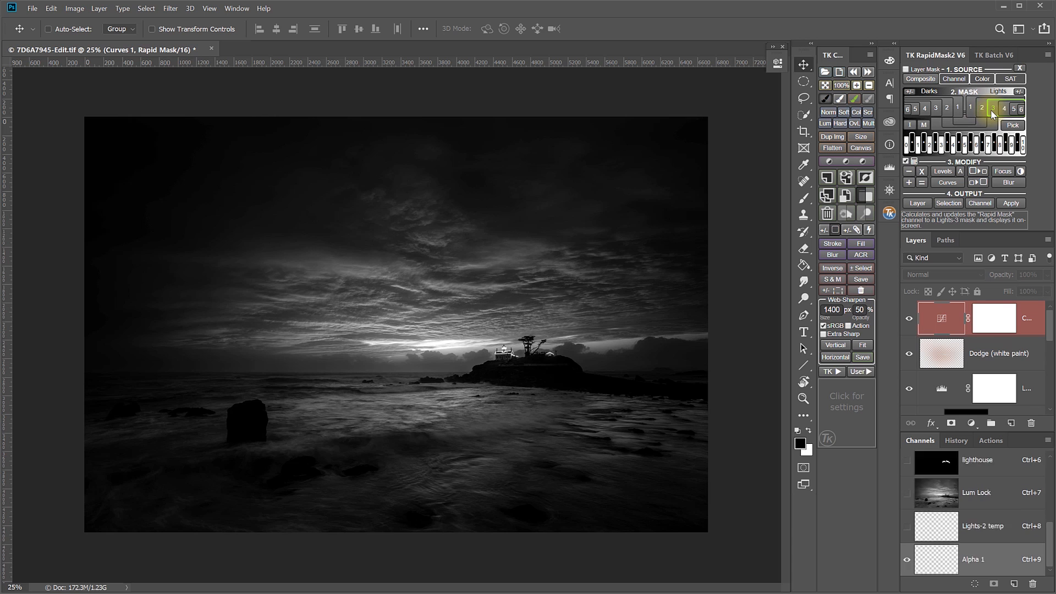
click(958, 107)
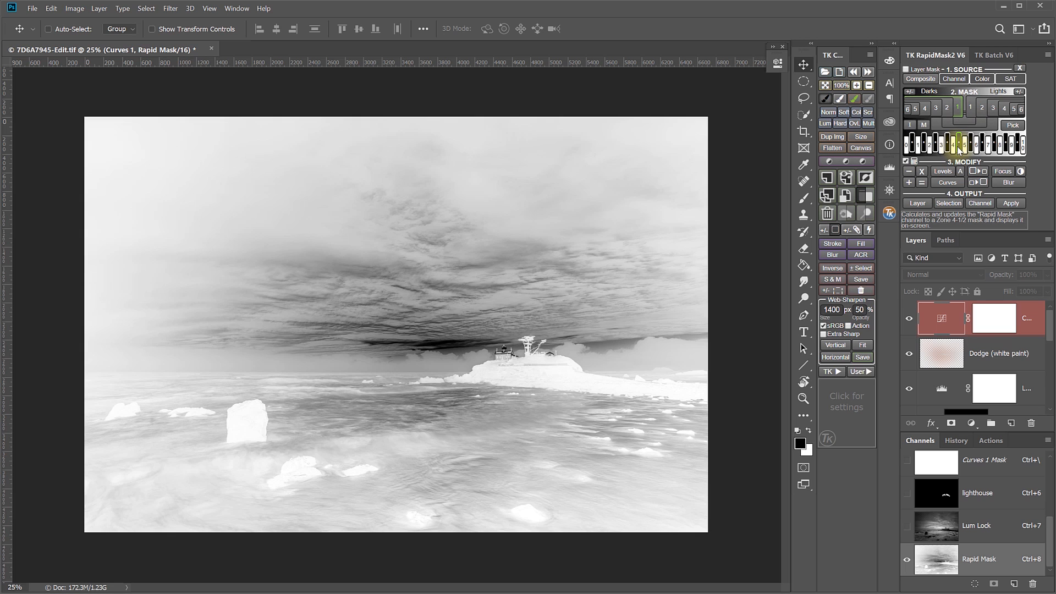
click(969, 107)
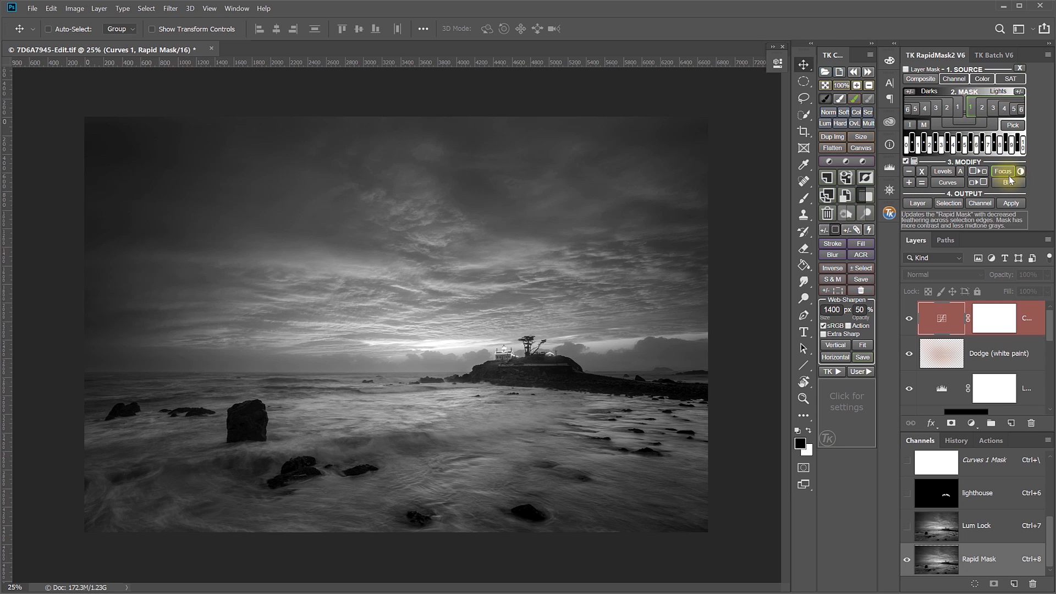
mouse_move(946, 183)
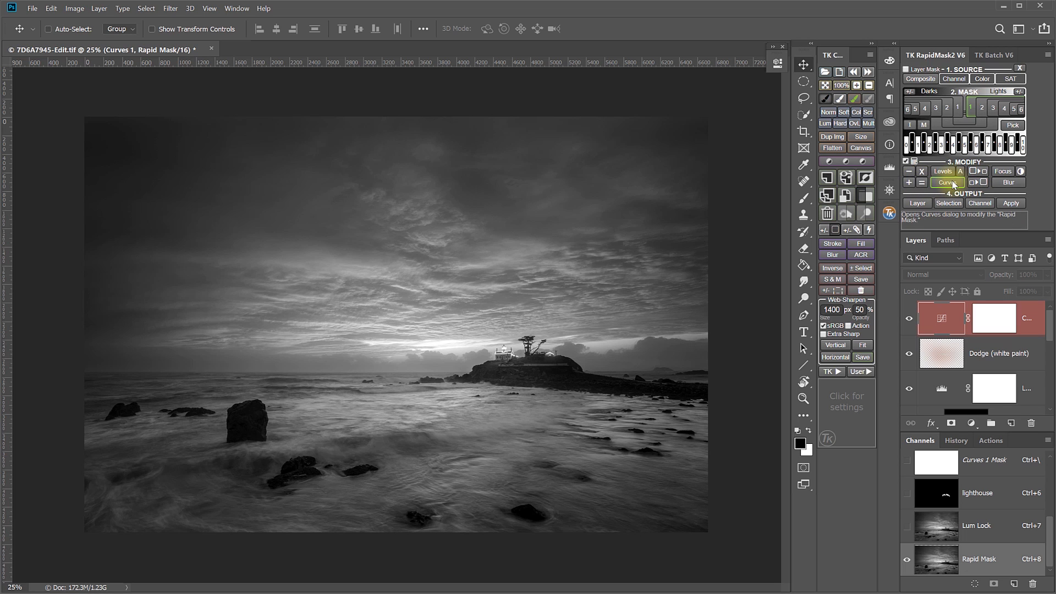
mouse_move(943, 171)
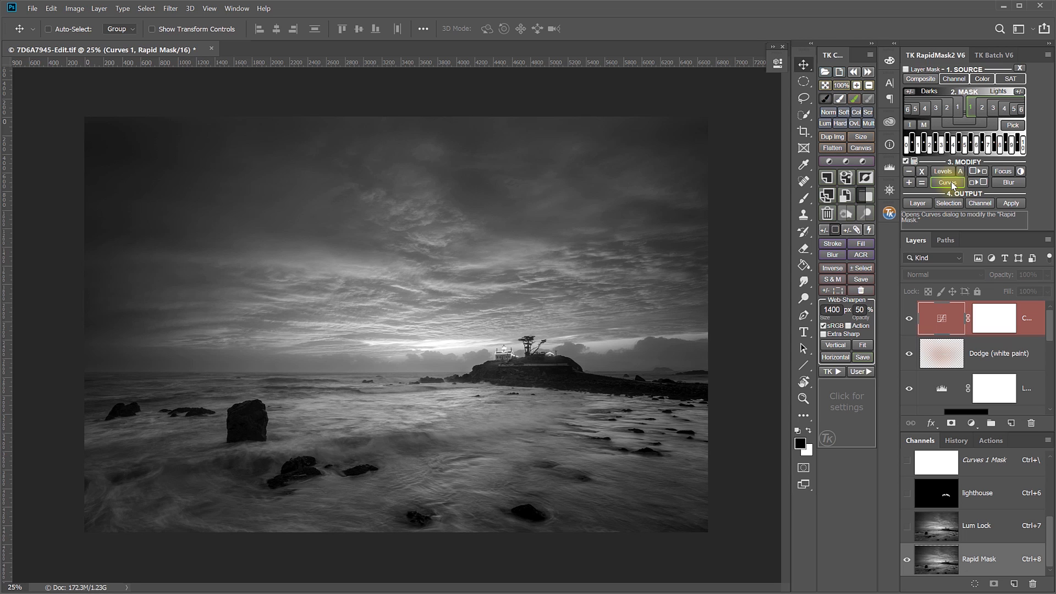
mouse_move(942, 171)
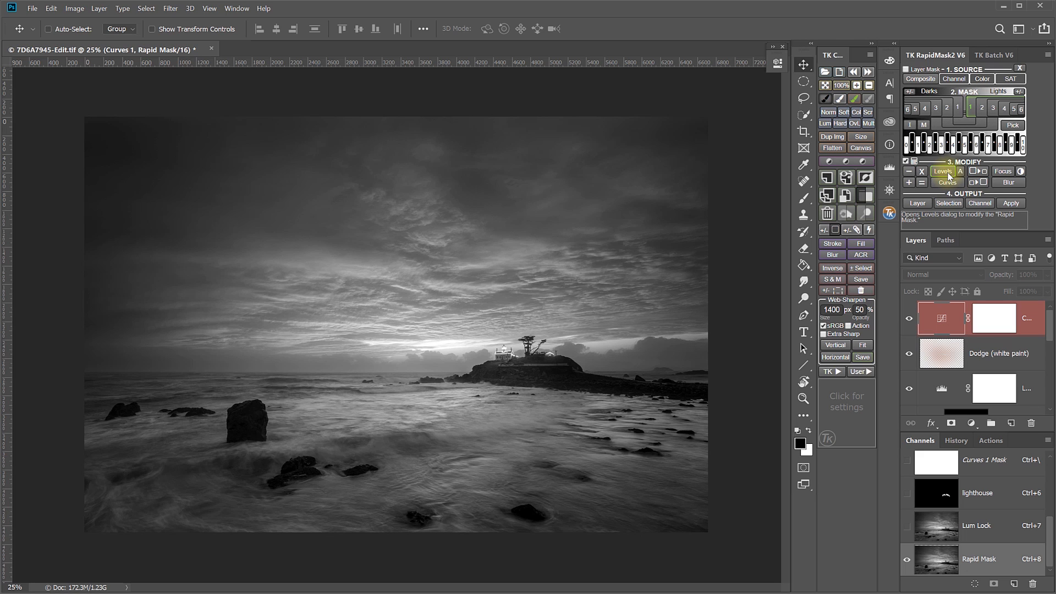
Apply Levels 7 / 0.71 / 171 to the Rapid Mask channel.
click(943, 171)
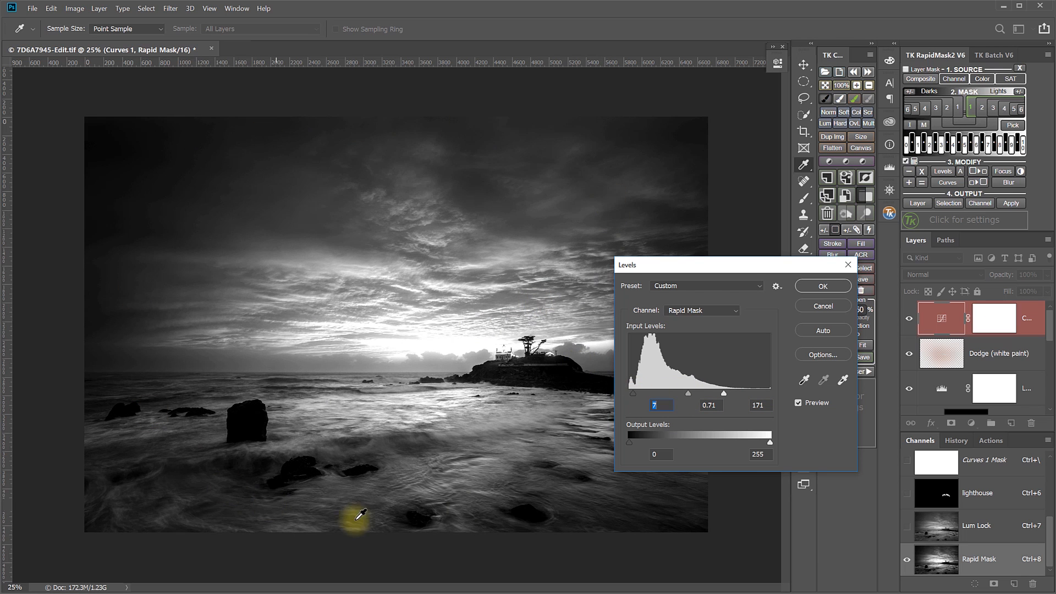
mouse_move(269, 458)
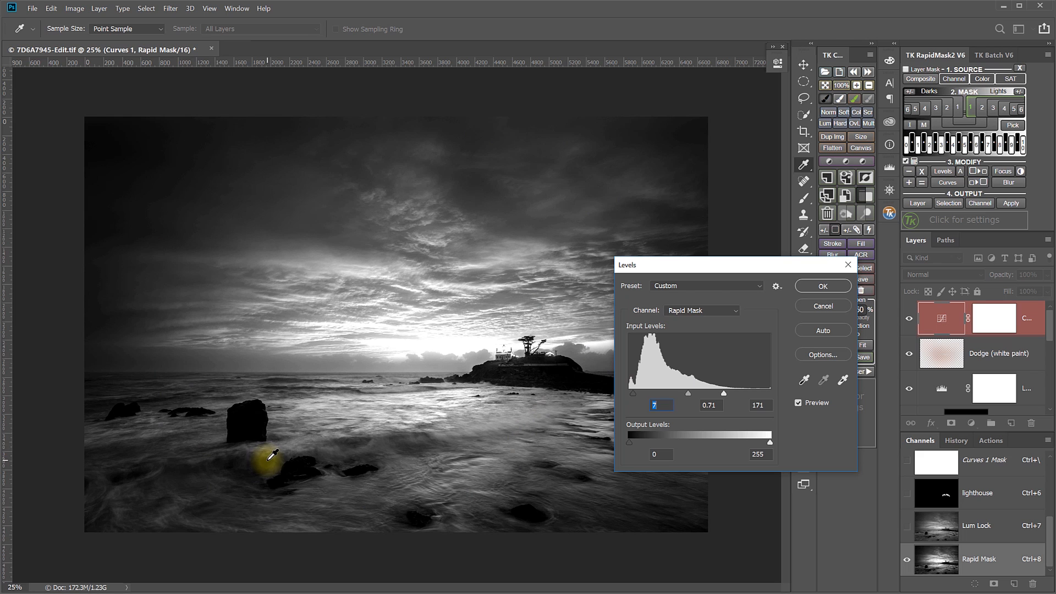
click(821, 285)
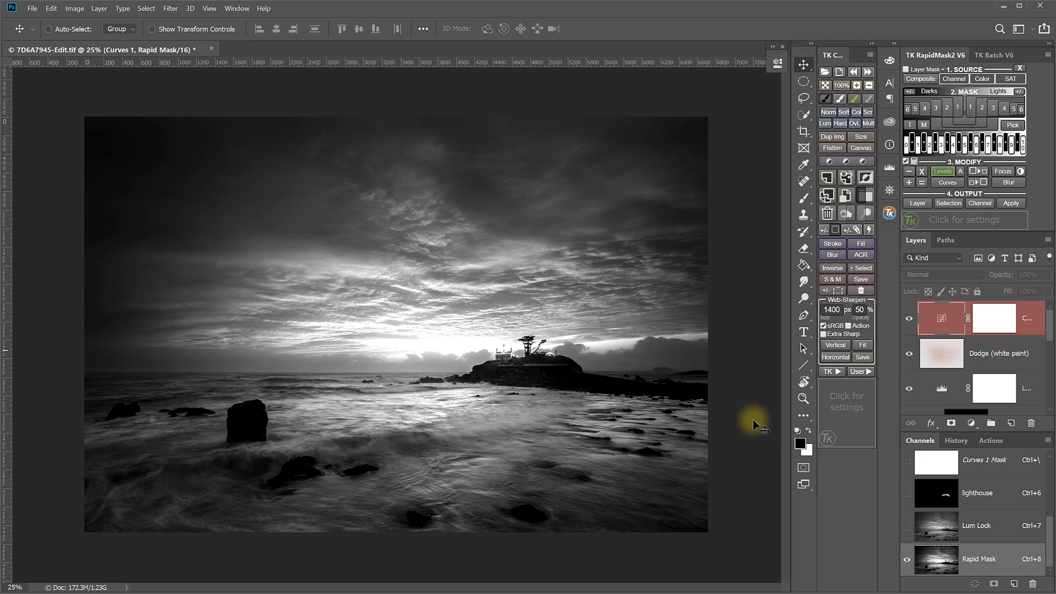
mouse_move(764, 471)
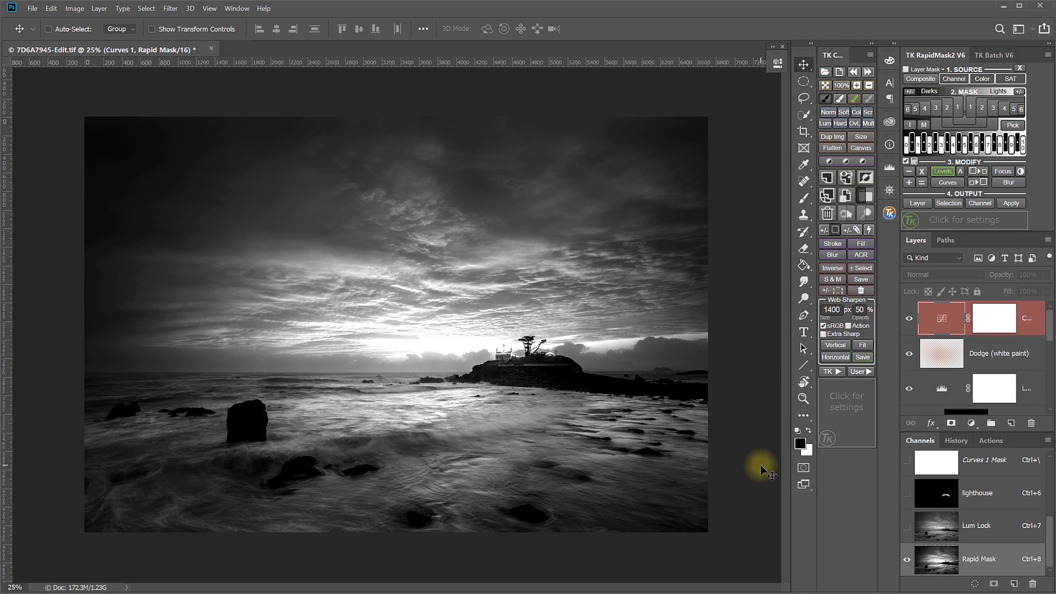
Select the Rapid Mask channel and undo its Levels contrast boost.
click(977, 559)
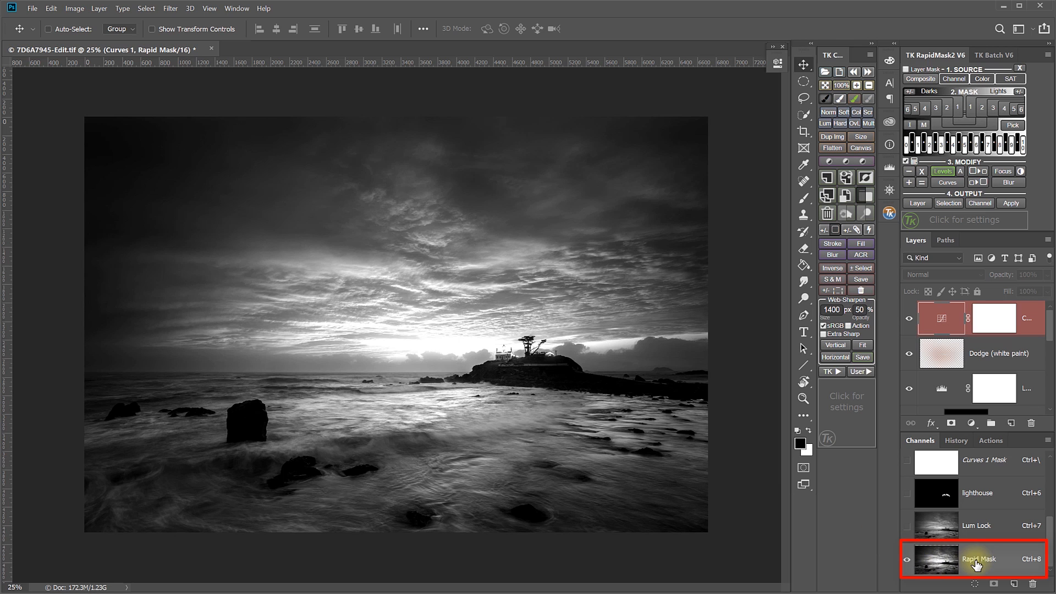
click(977, 559)
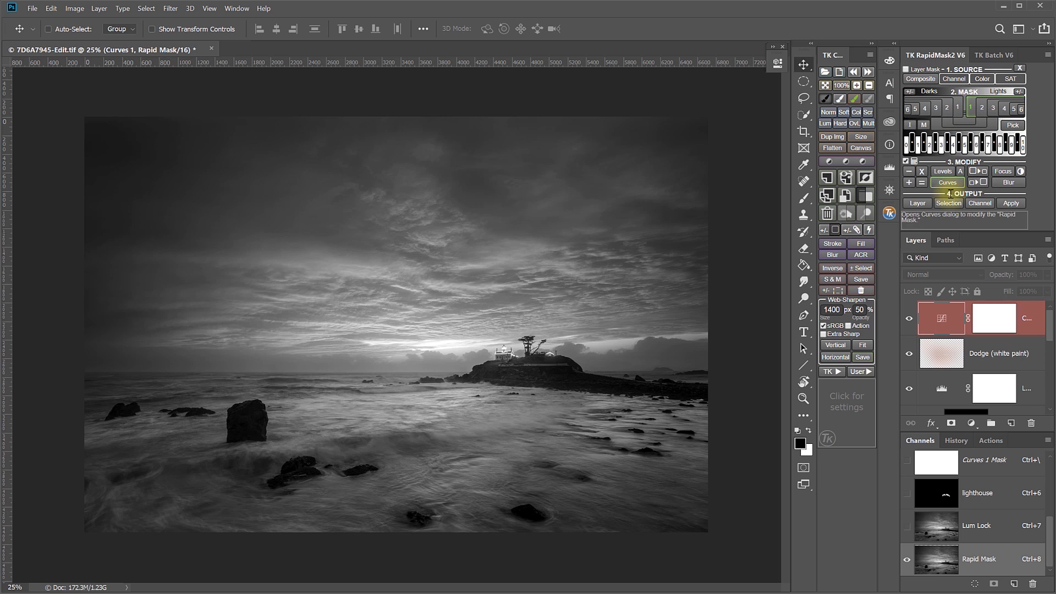
Apply a steep S-curve Curves adjustment to the Rapid Mask channel.
click(945, 182)
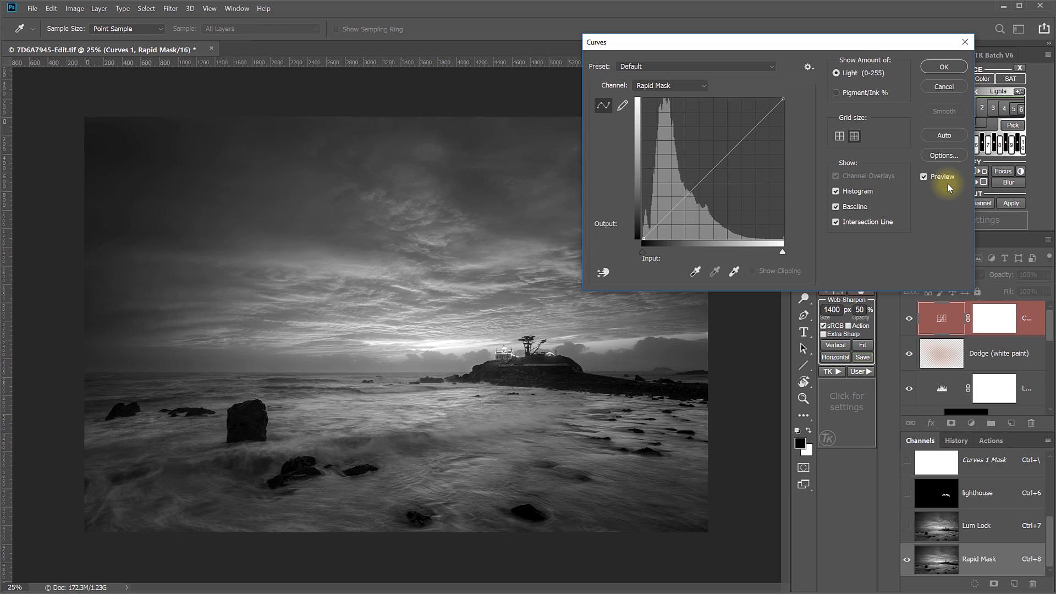
click(746, 112)
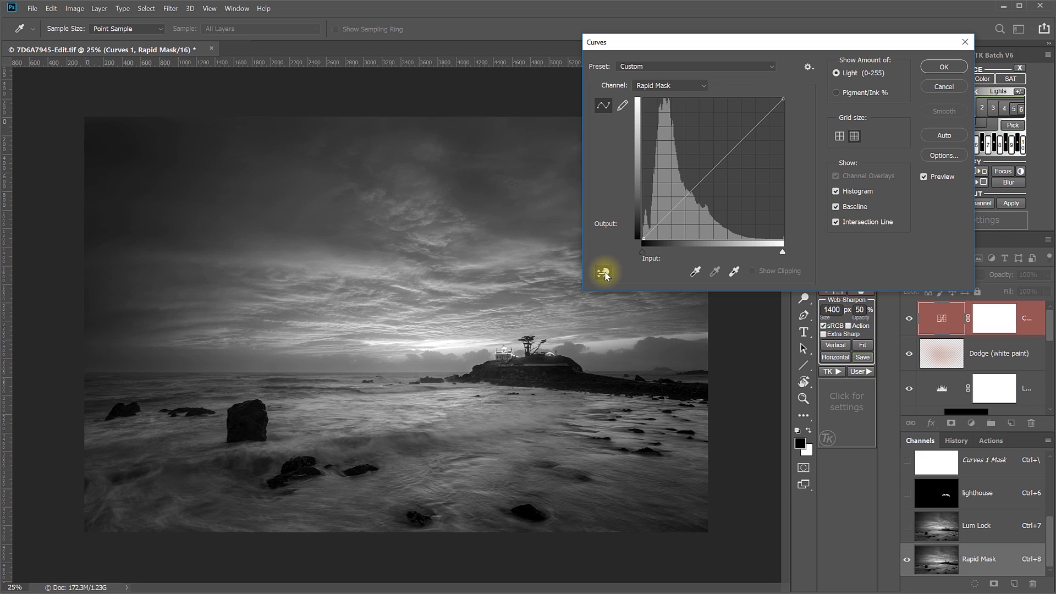
mouse_move(607, 277)
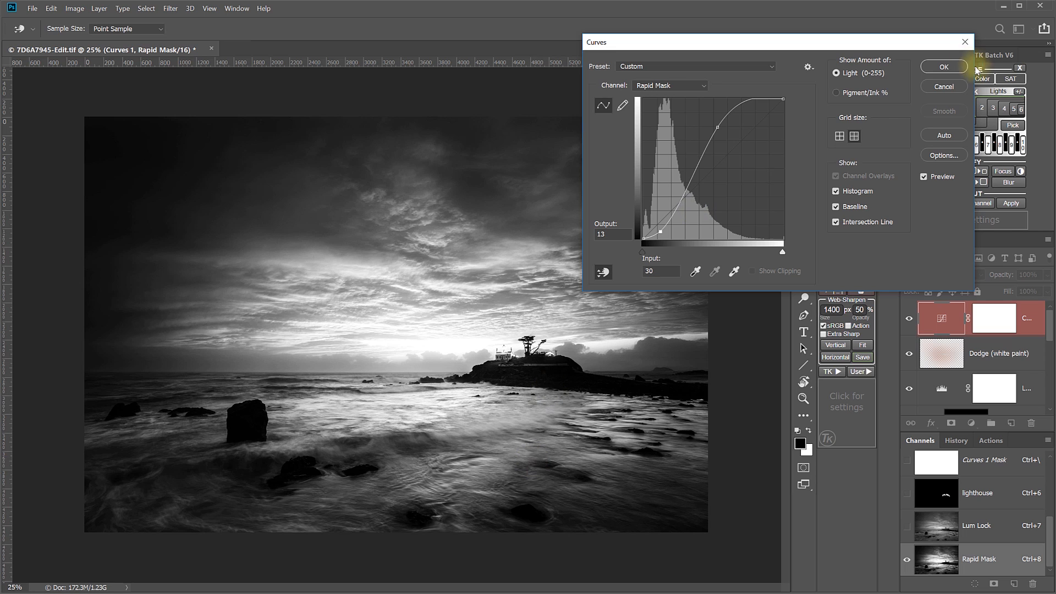
click(942, 67)
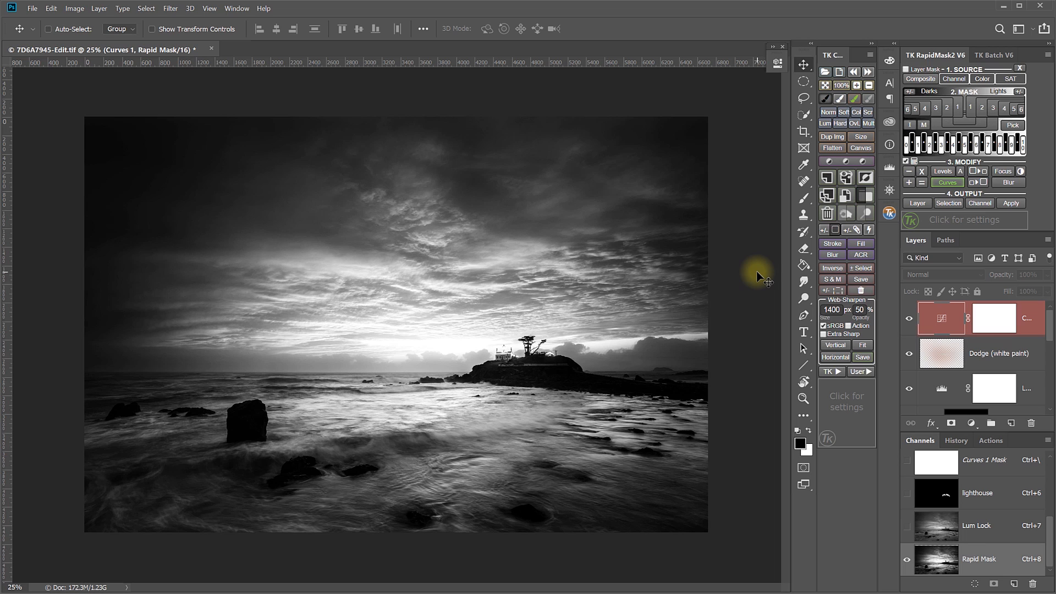
mouse_move(428, 282)
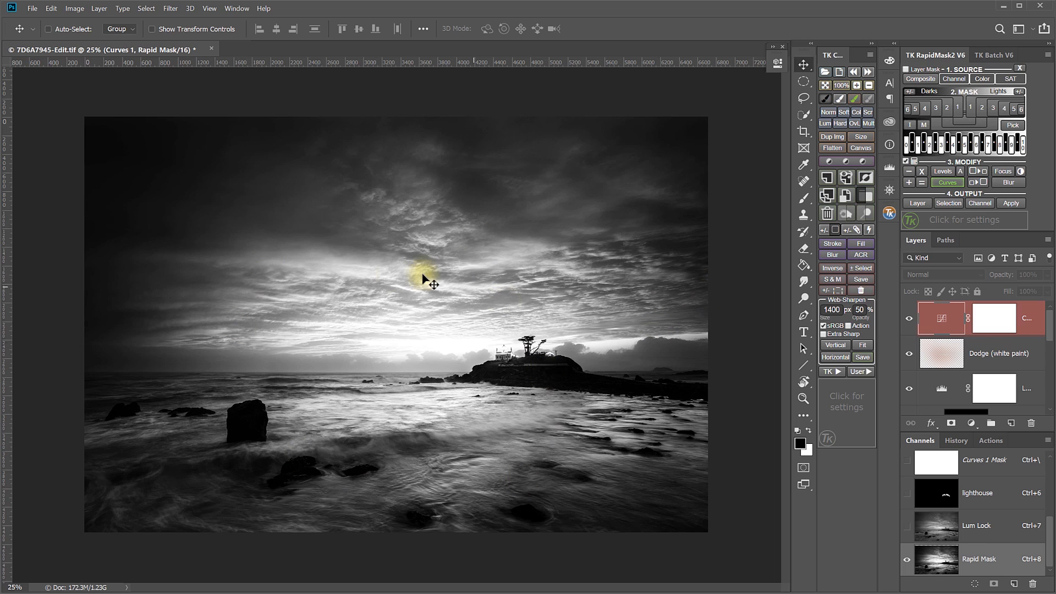
mouse_move(393, 150)
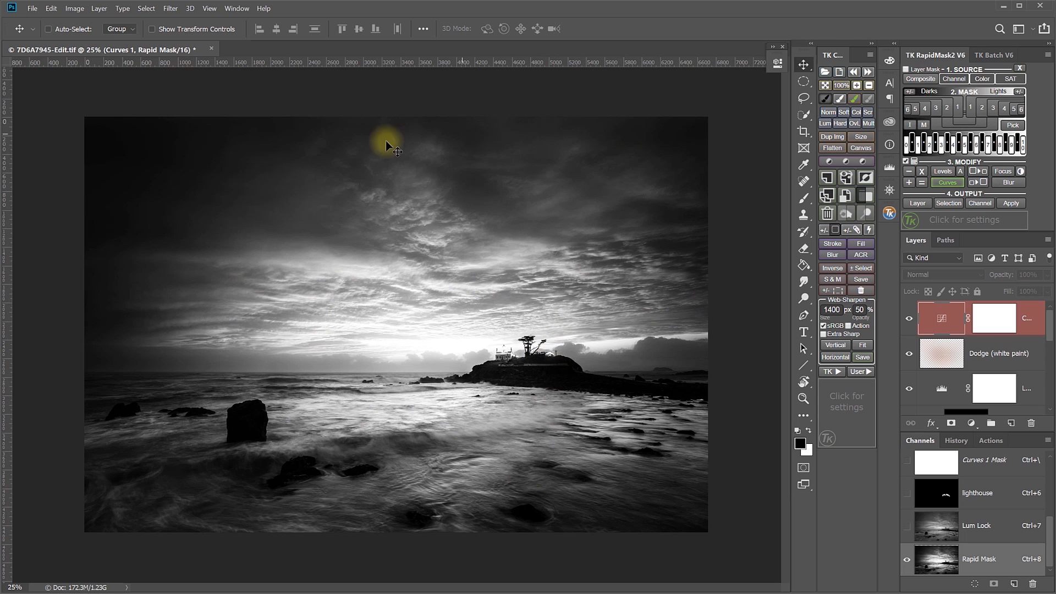
mouse_move(605, 407)
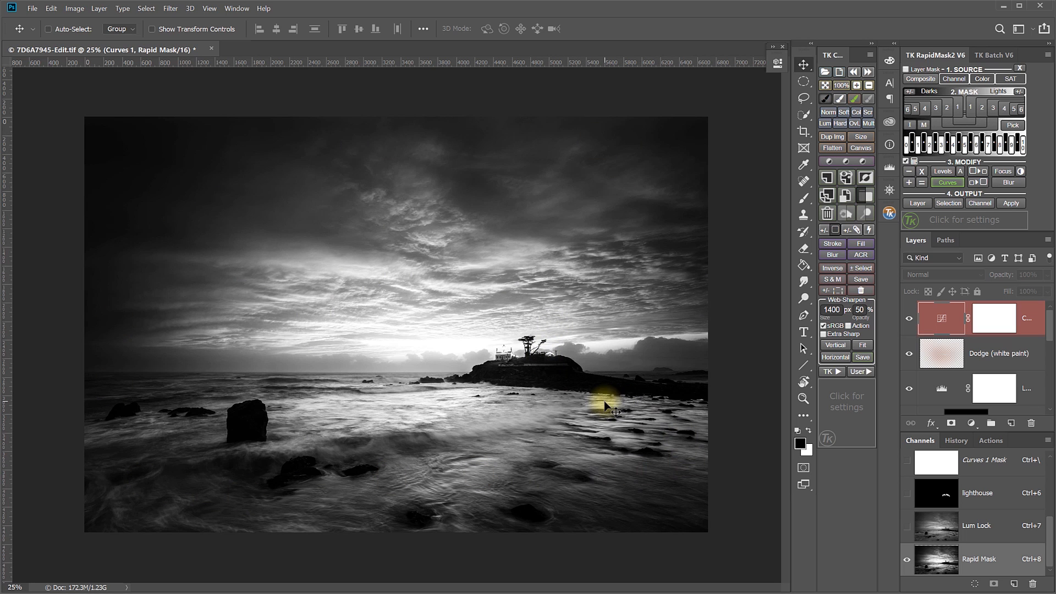
mouse_move(659, 471)
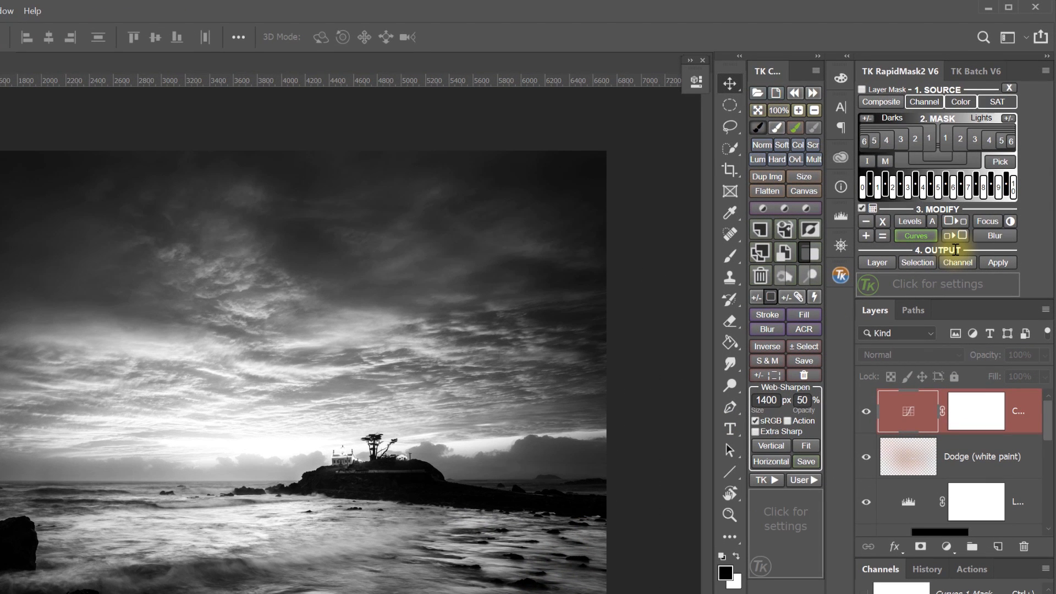
mouse_move(968, 254)
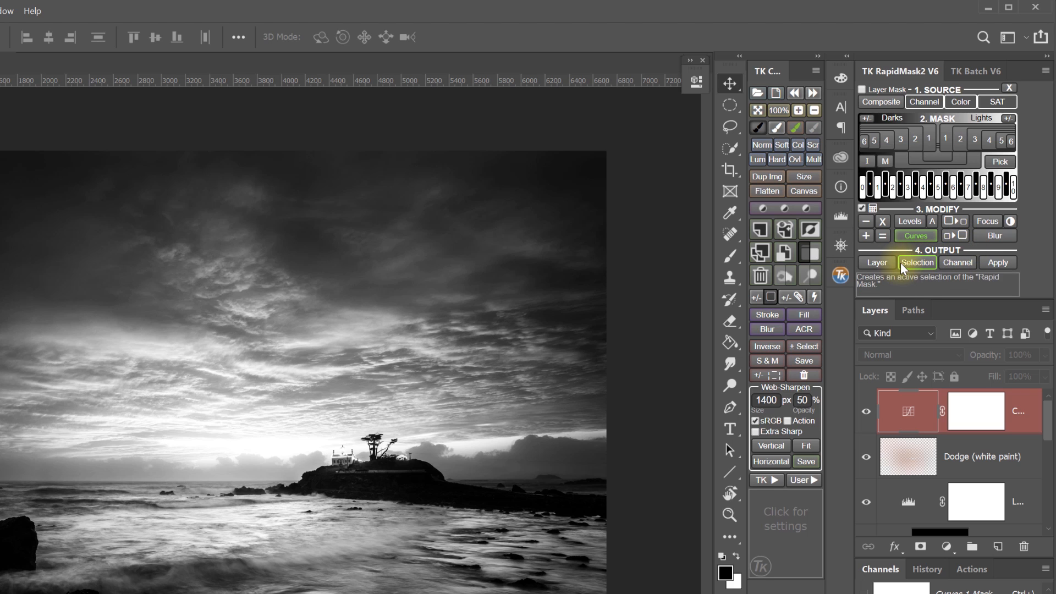
Add a Levels adjustment layer masked by the Rapid Mask from the dropdown.
click(876, 262)
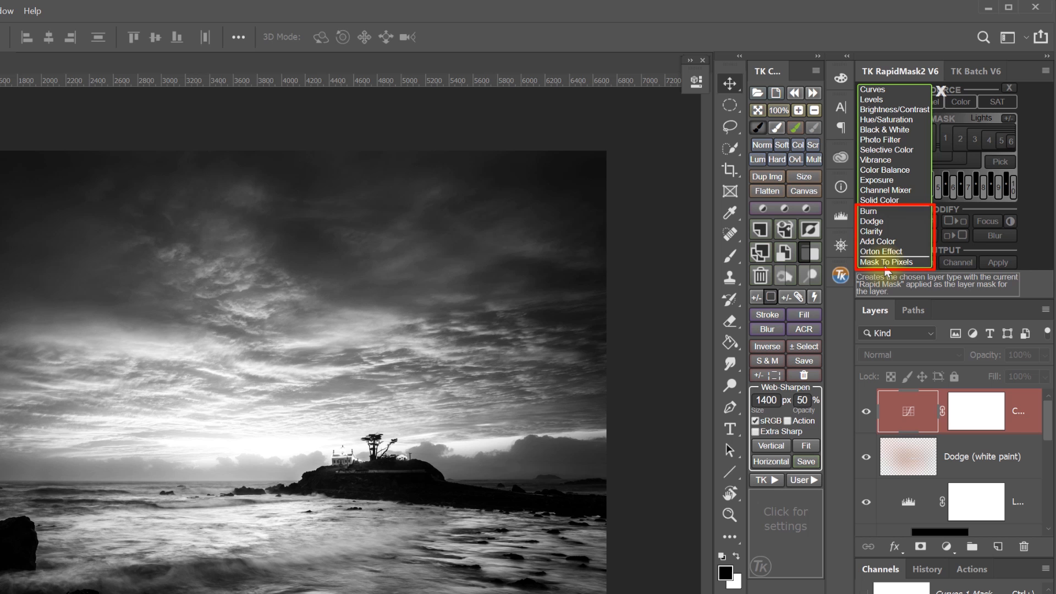
mouse_move(889, 89)
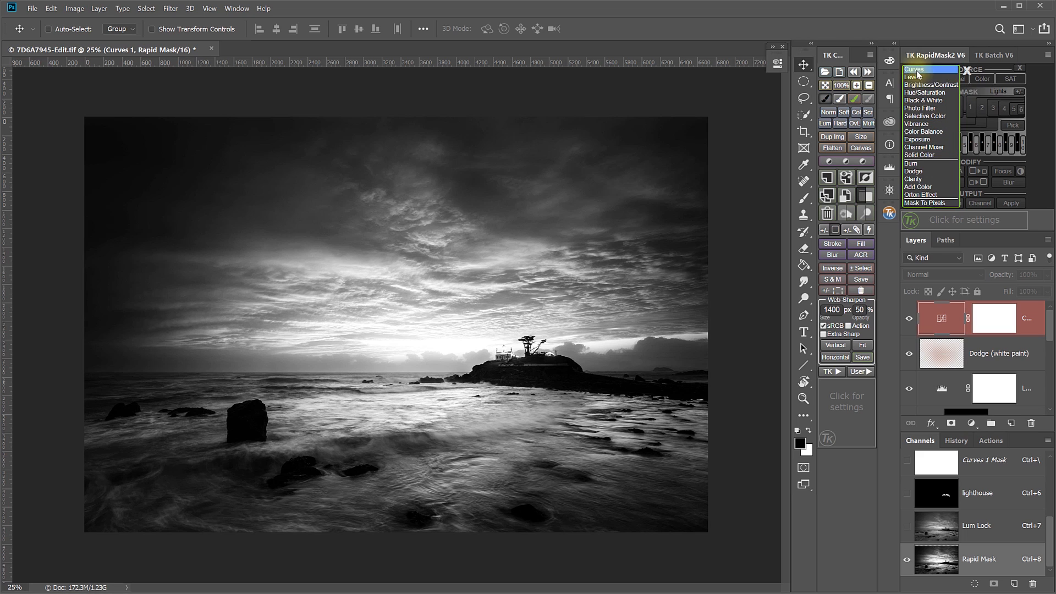
mouse_move(918, 139)
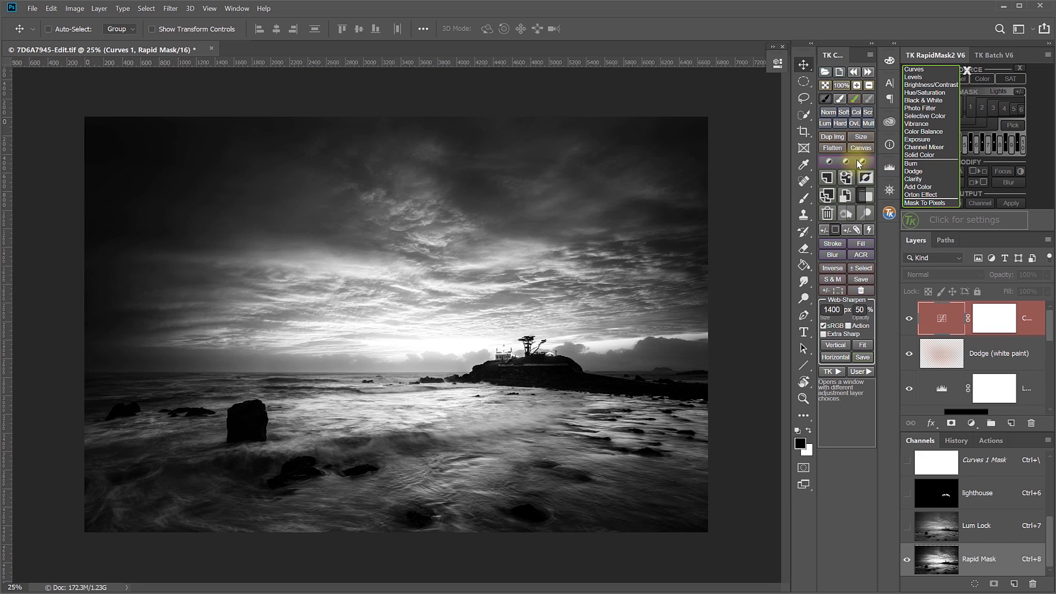
mouse_move(741, 191)
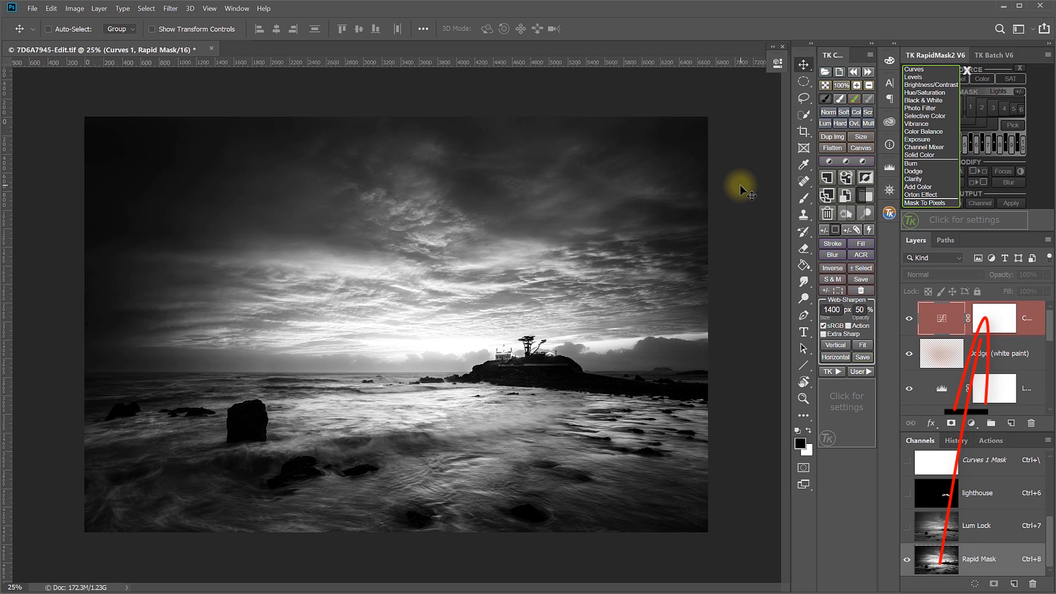
mouse_move(913, 77)
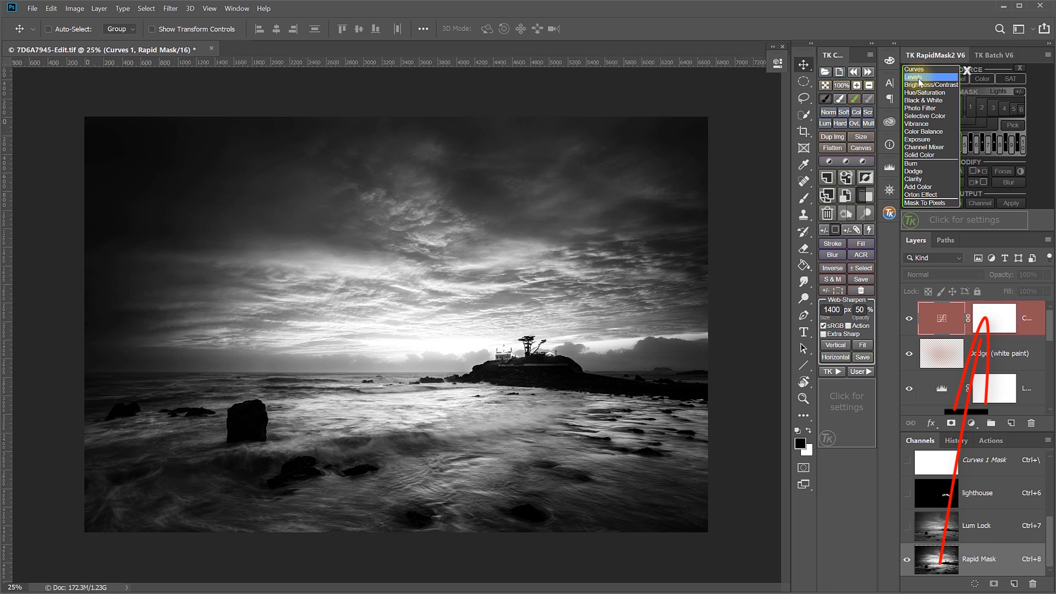
click(914, 77)
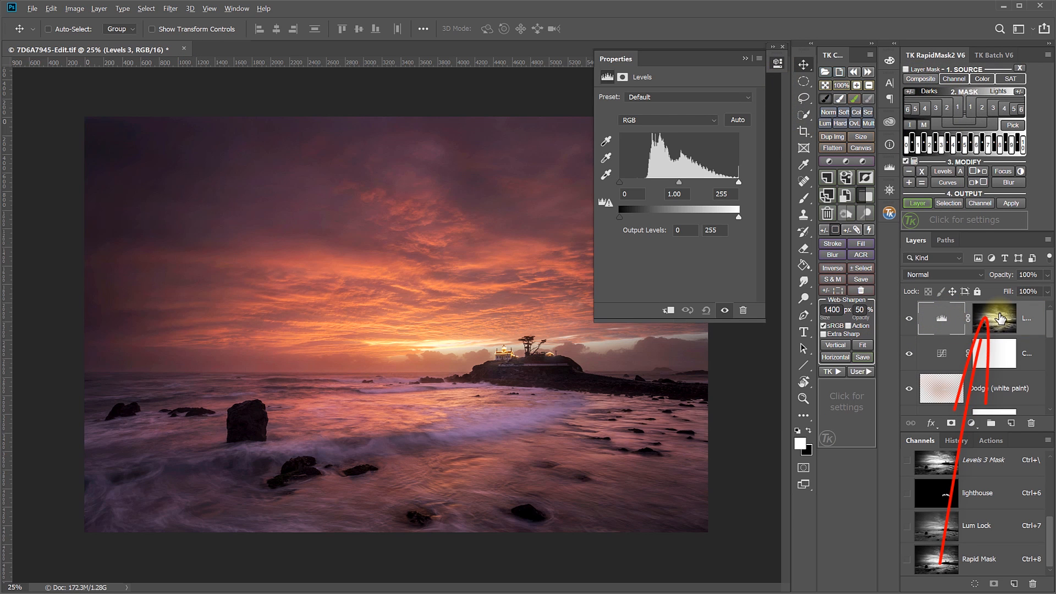
Set Levels 3 input levels to 11 / 0.87 / 244 and toggle its mask off and on.
click(995, 318)
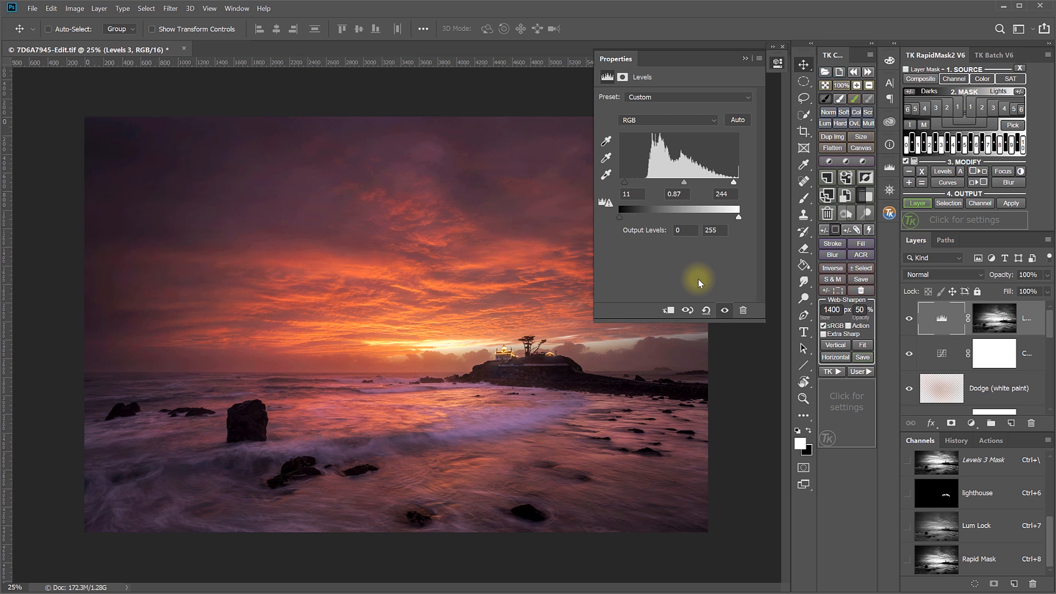
mouse_move(955, 327)
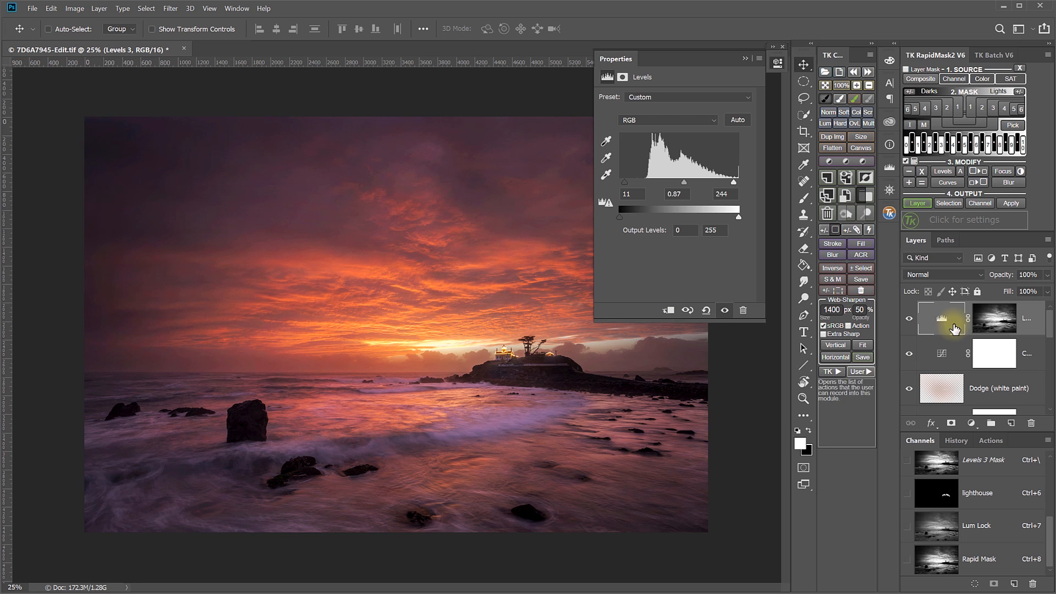
click(993, 318)
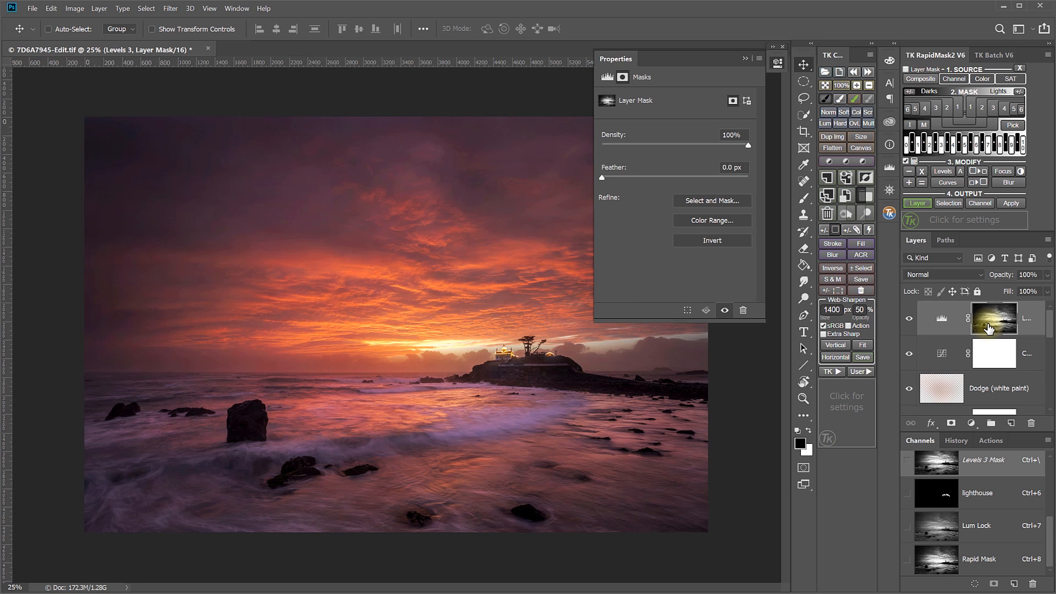
click(993, 319)
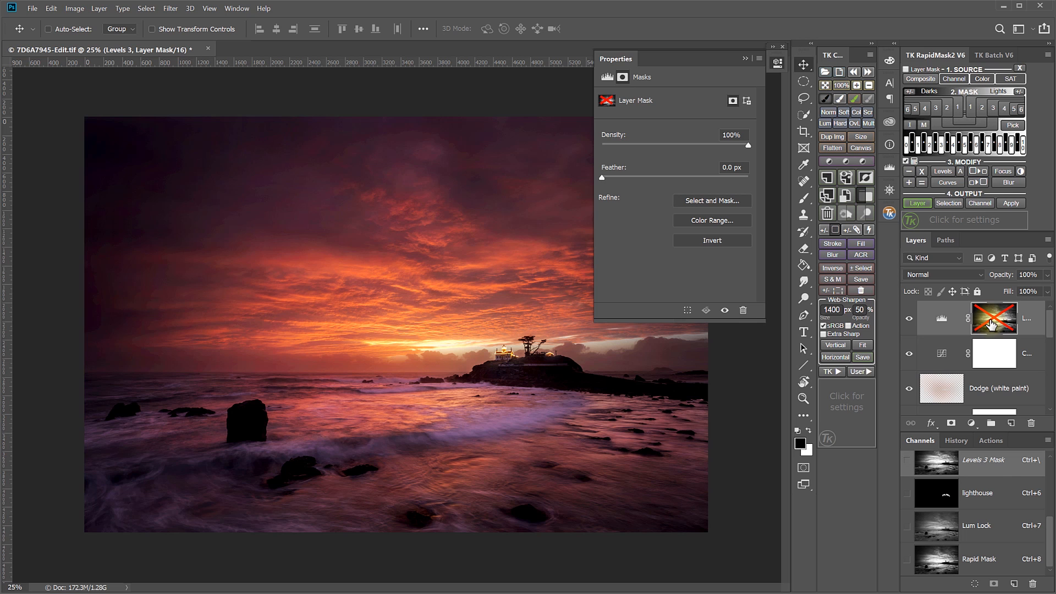
click(992, 318)
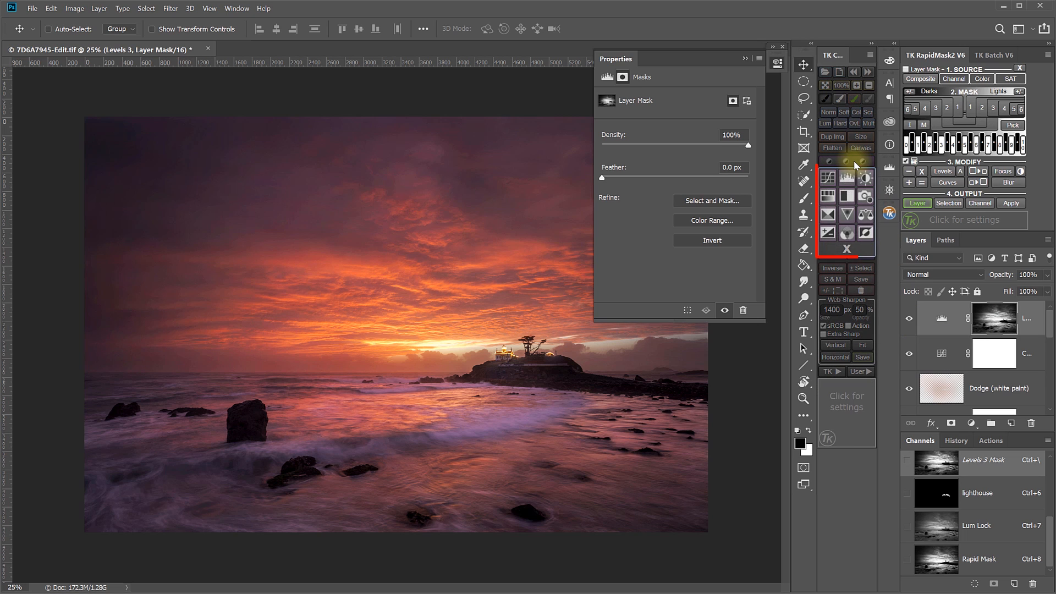
mouse_move(845, 232)
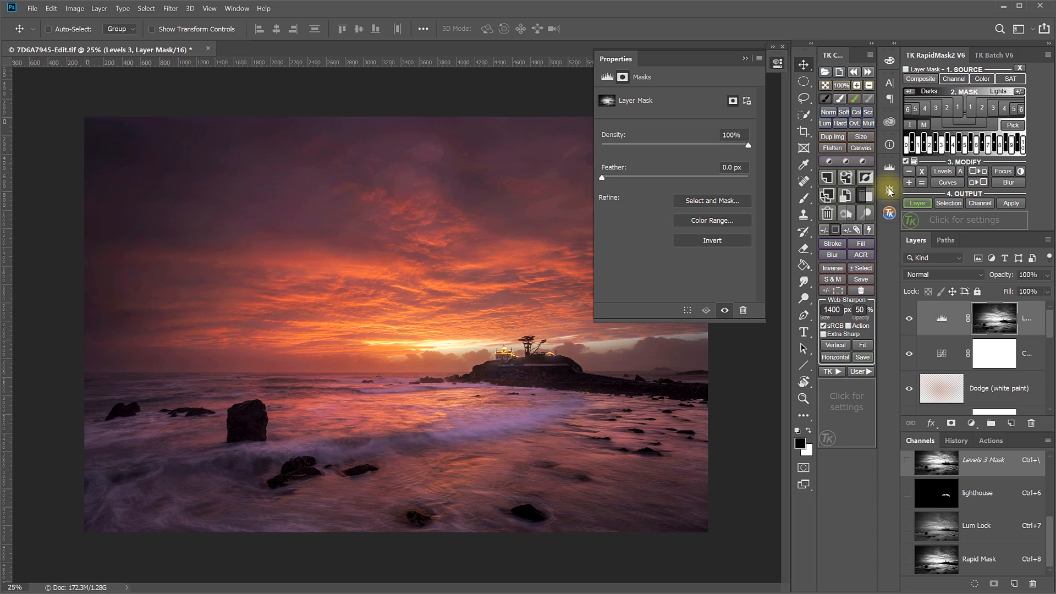
mouse_move(947, 183)
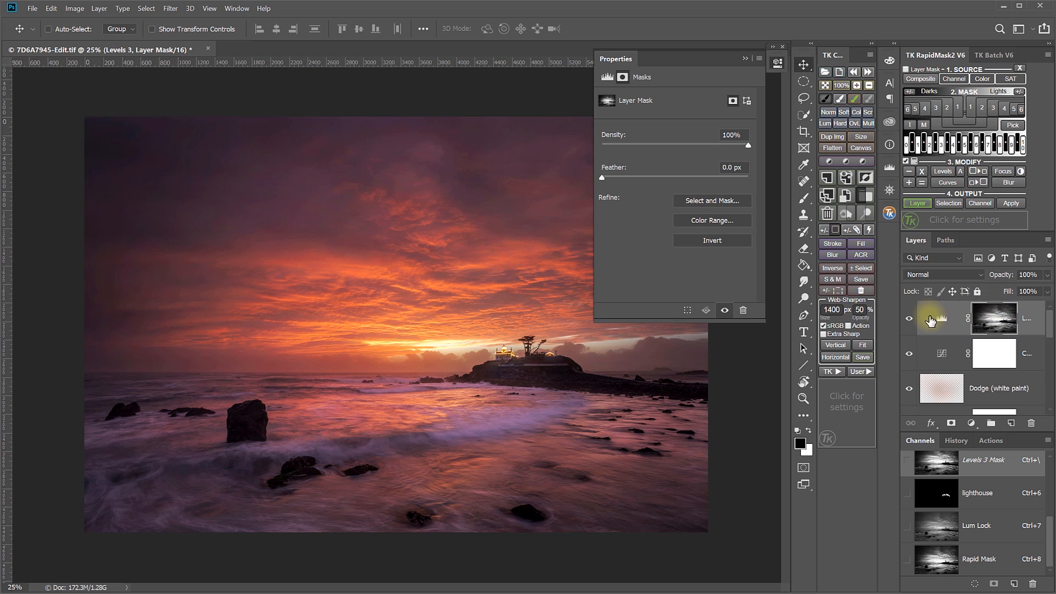
mouse_move(993, 318)
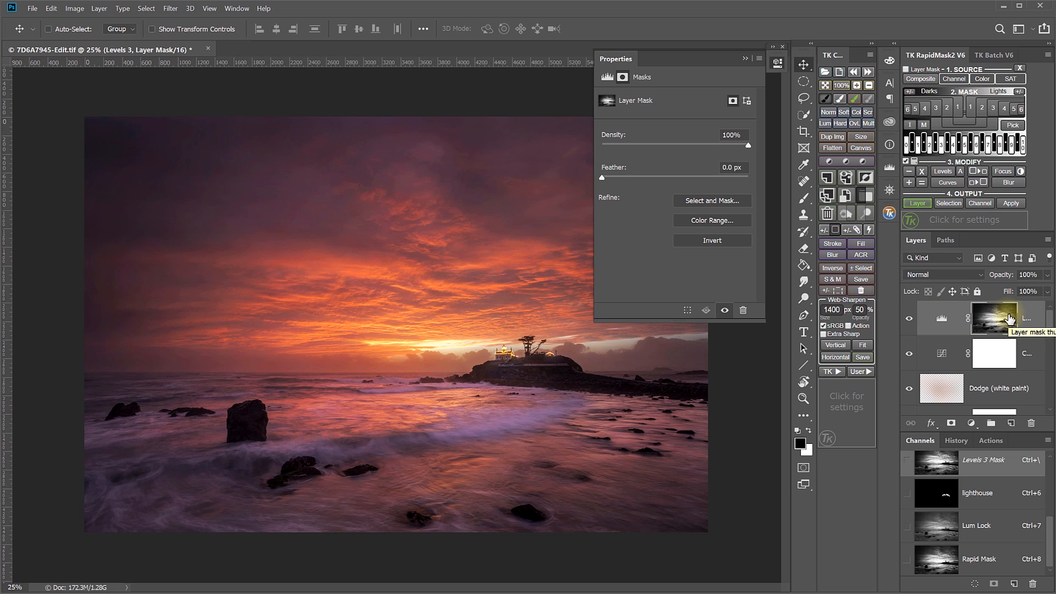
mouse_move(996, 321)
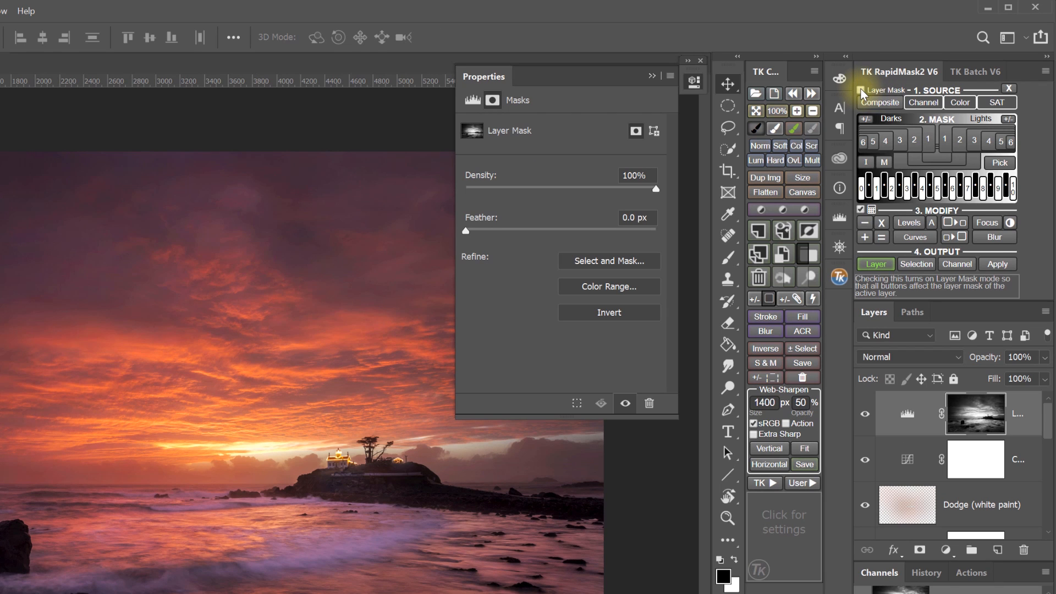
Enable Layer Mask mode in the TK RapidMask2 panel.
click(861, 90)
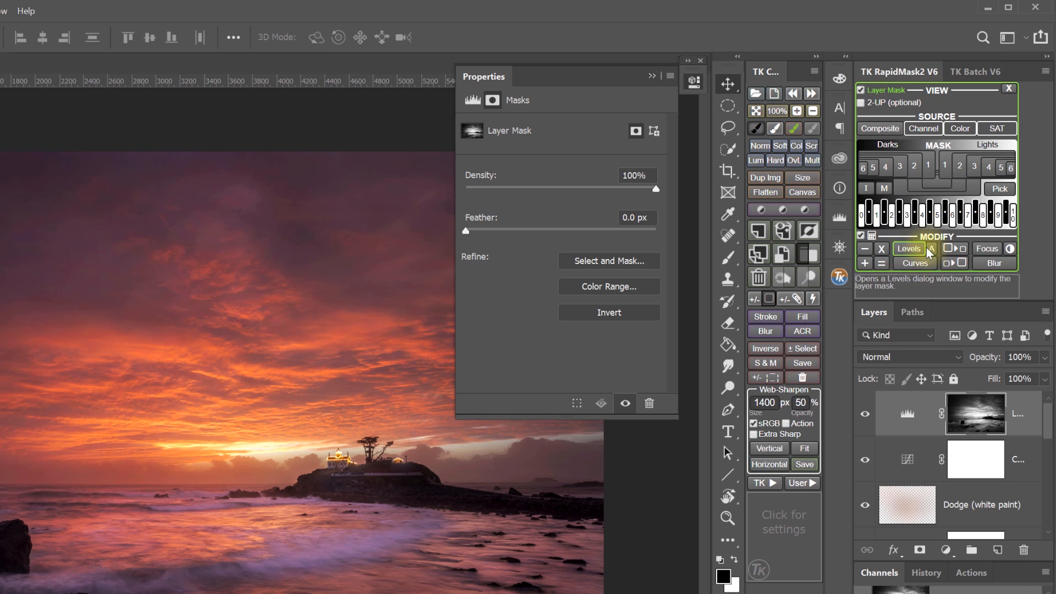
mouse_move(914, 263)
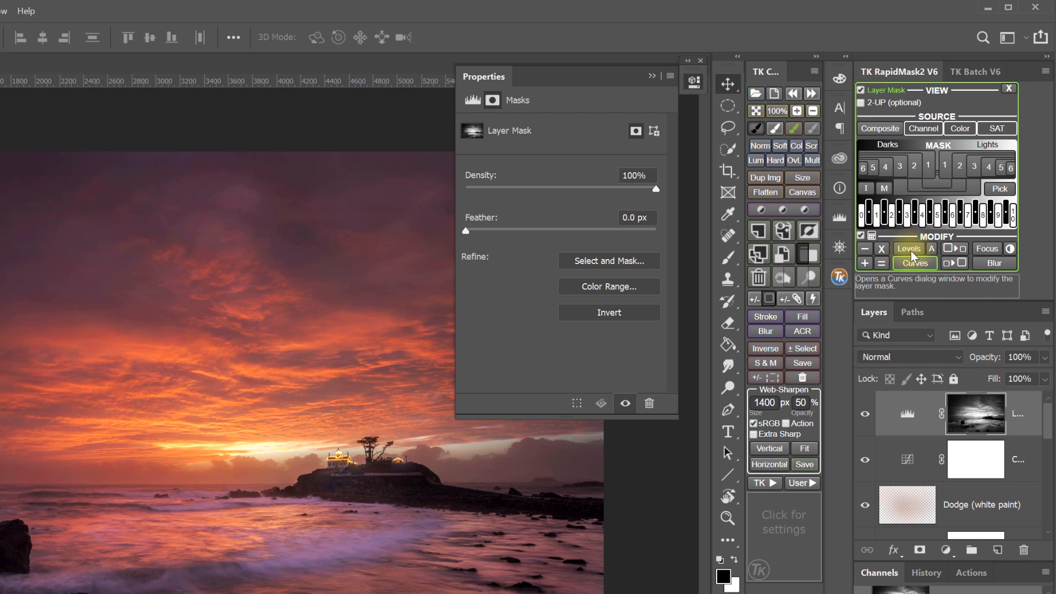
mouse_move(986, 249)
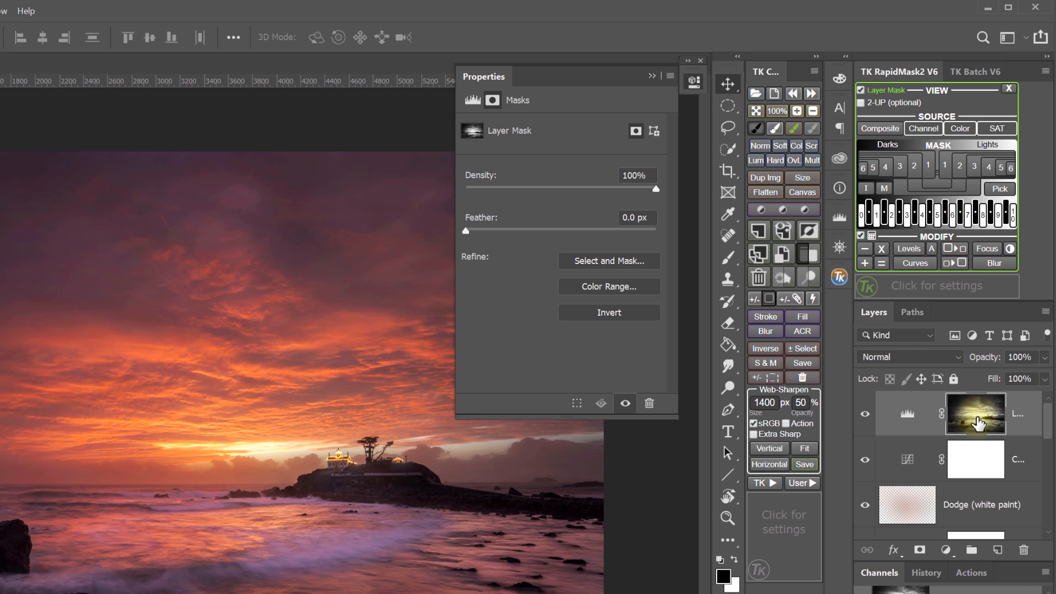
mouse_move(997, 414)
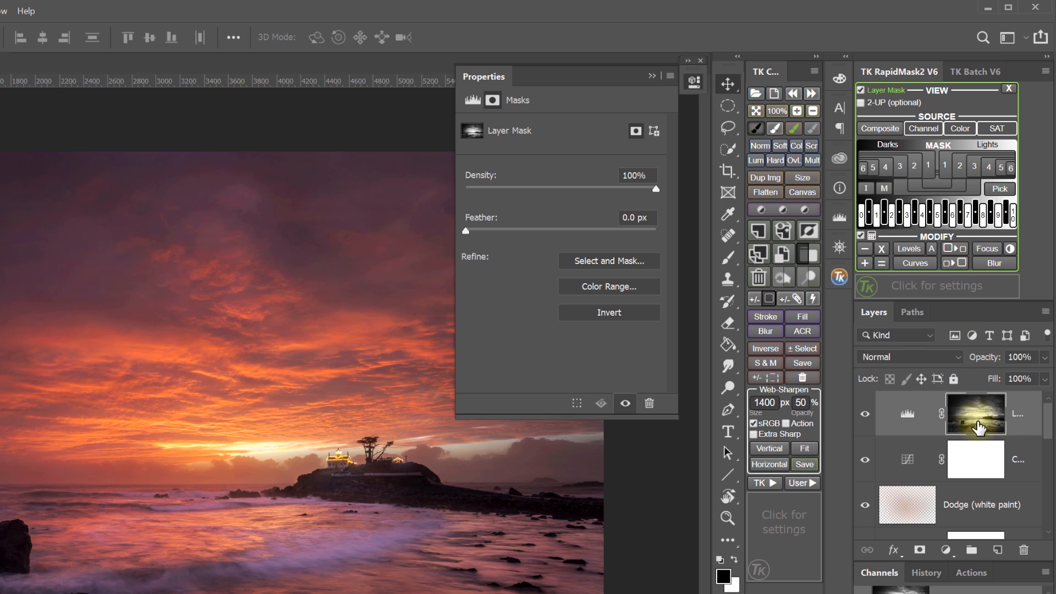
mouse_move(980, 419)
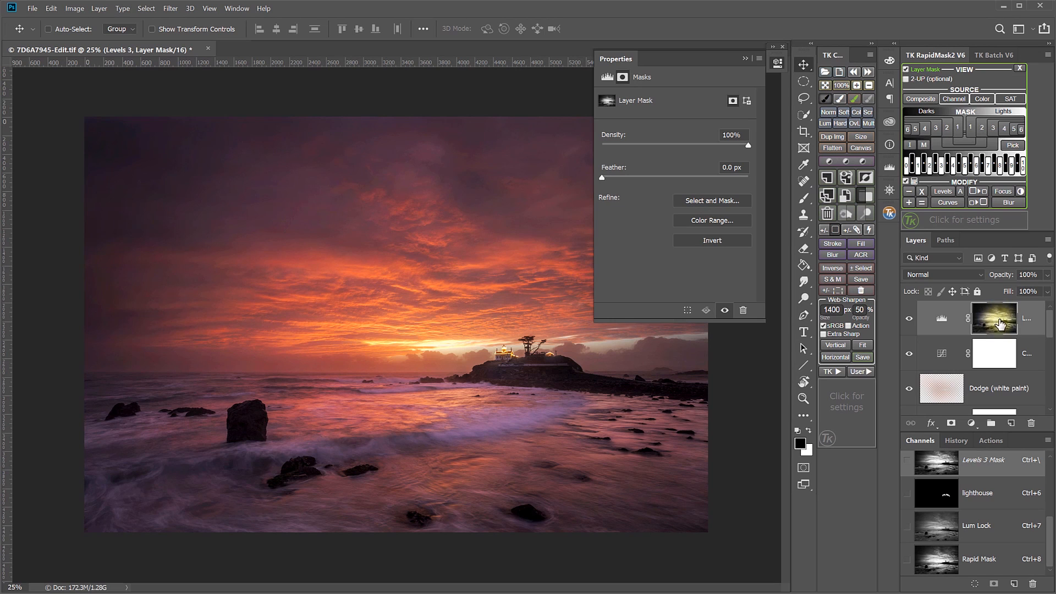
mouse_move(946, 202)
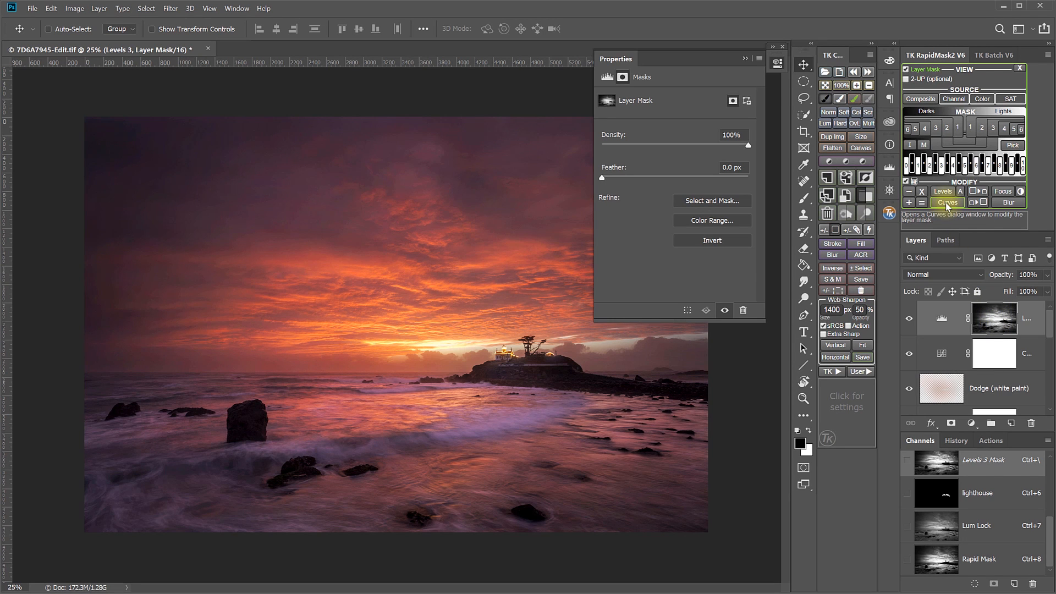
Curve the Levels 3 layer mask from input 119 to output 205 and close Properties.
click(946, 202)
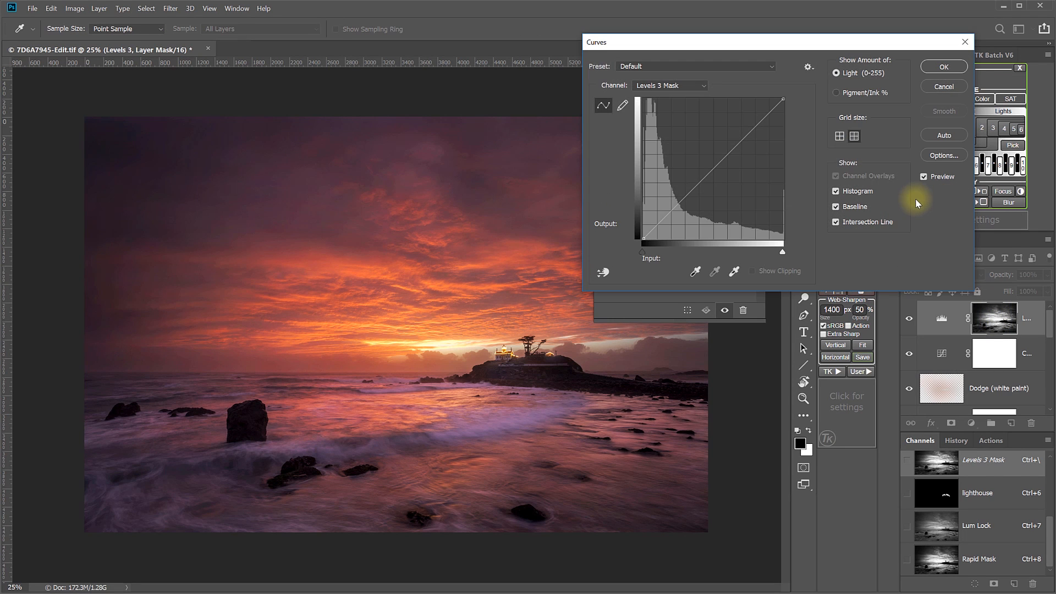
click(741, 140)
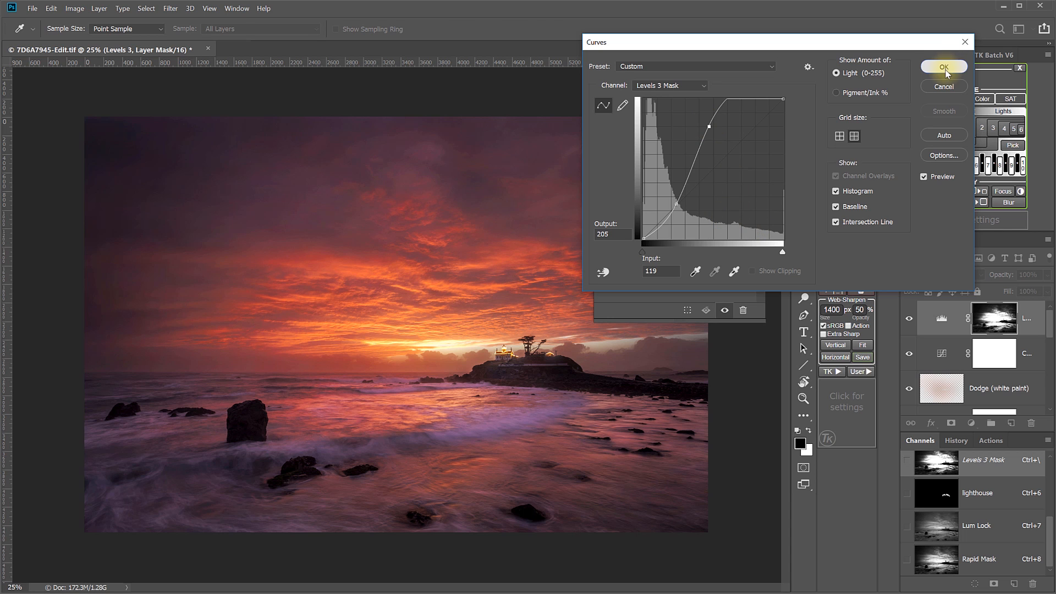
click(943, 67)
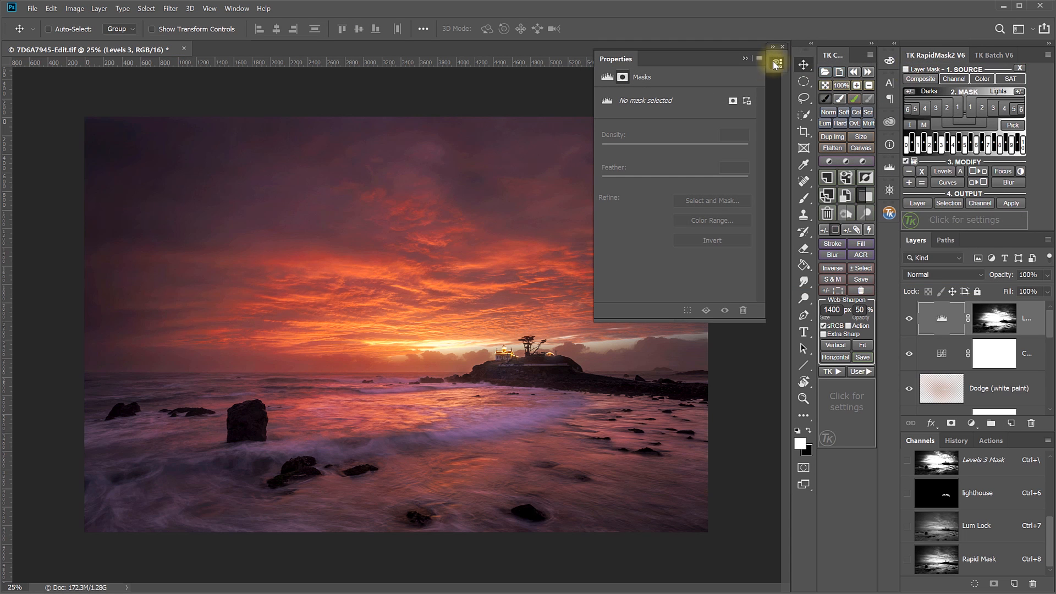
click(776, 63)
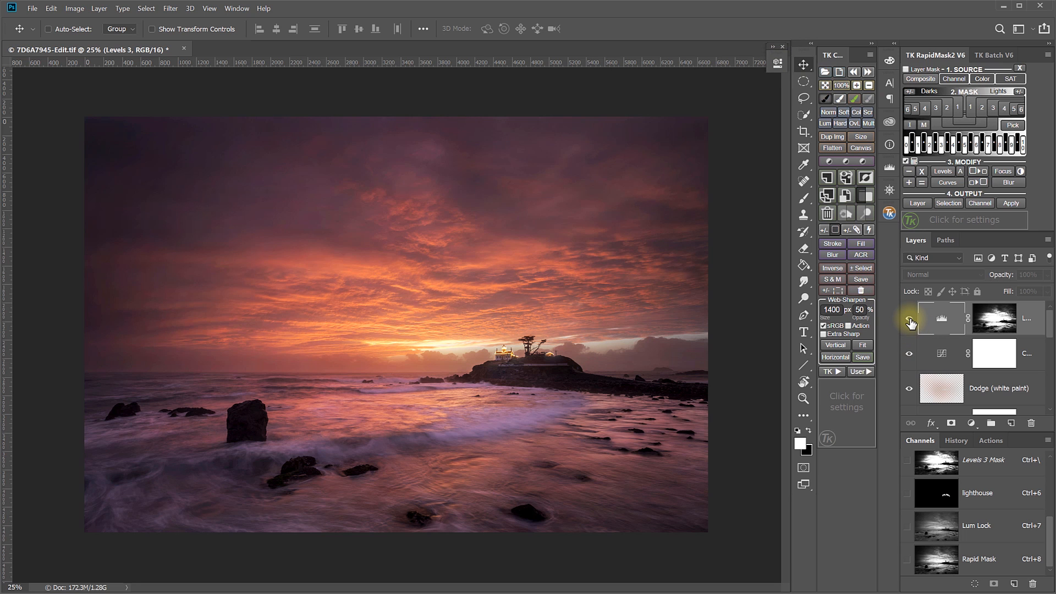